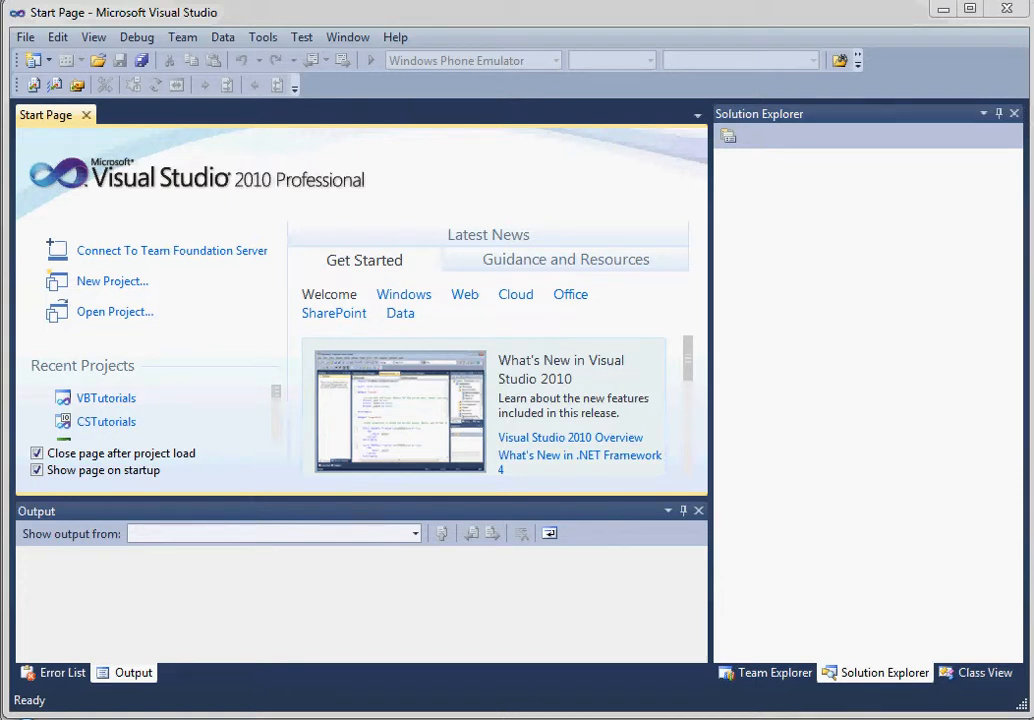
pyautogui.moveTo(1002, 244)
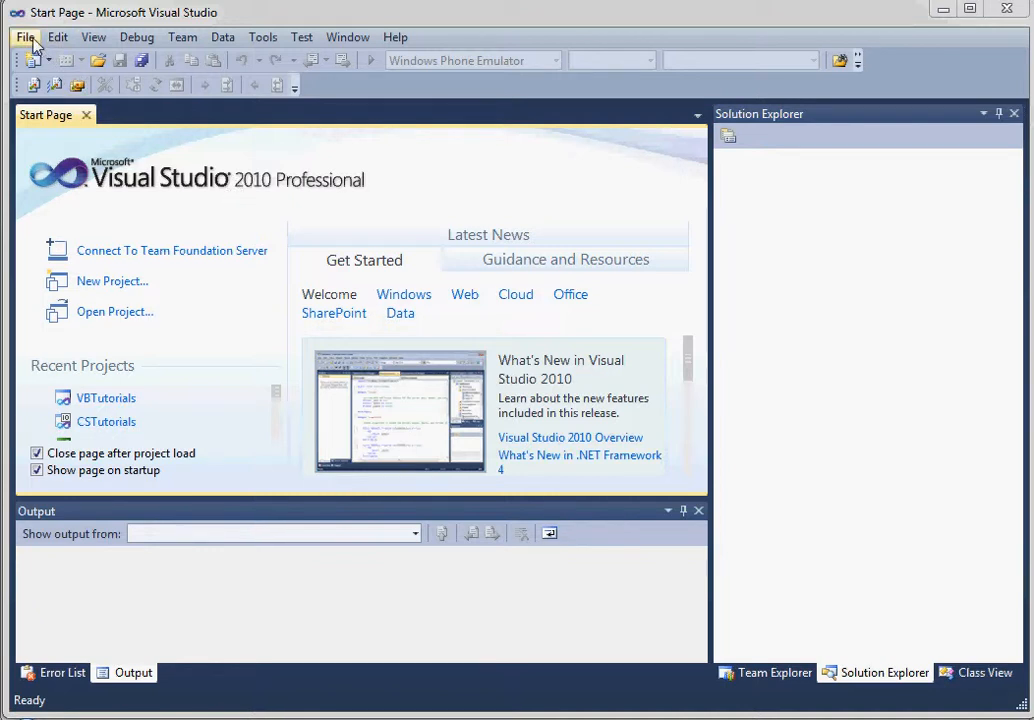
# - Start a new project from the File menu, bringing up the template choices
pyautogui.click(24, 36)
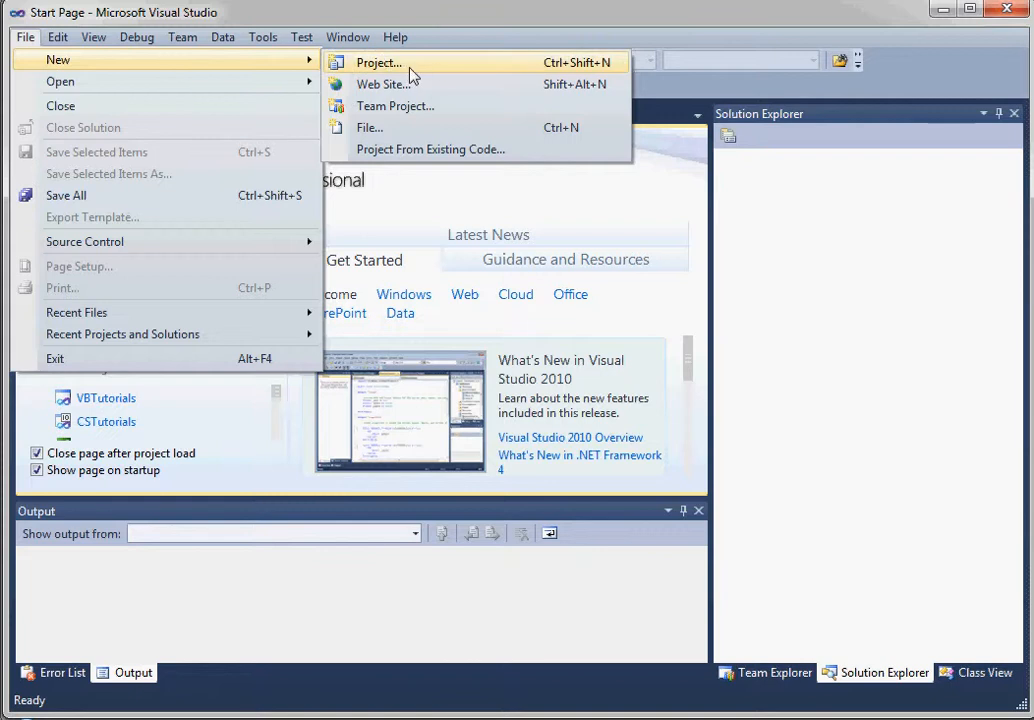
pyautogui.moveTo(490, 72)
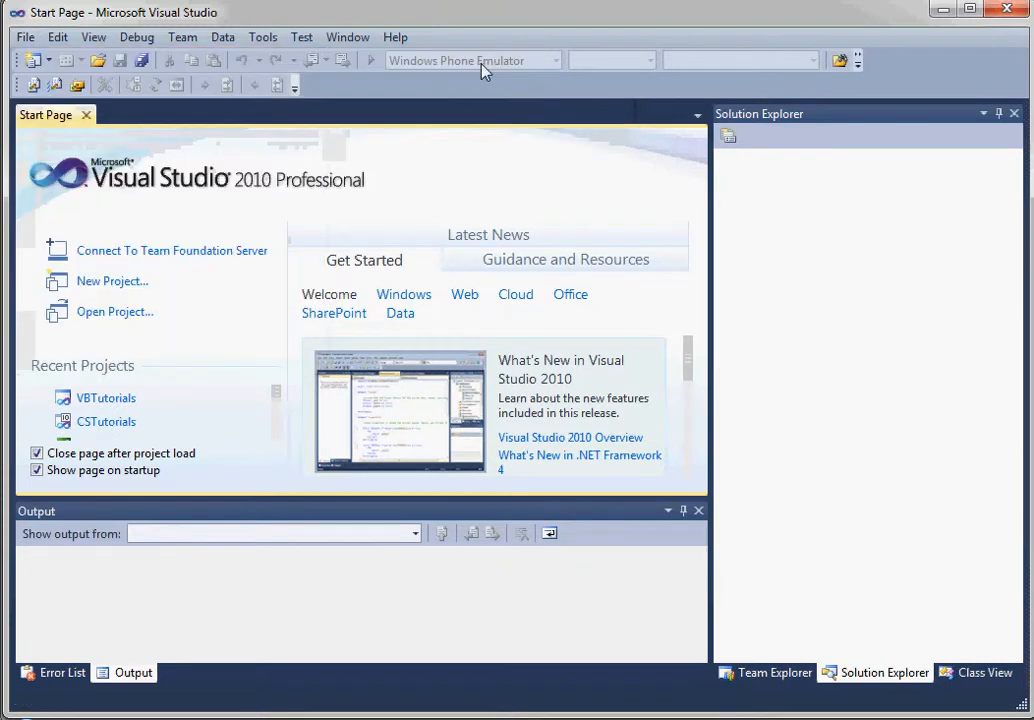
pyautogui.click(110, 280)
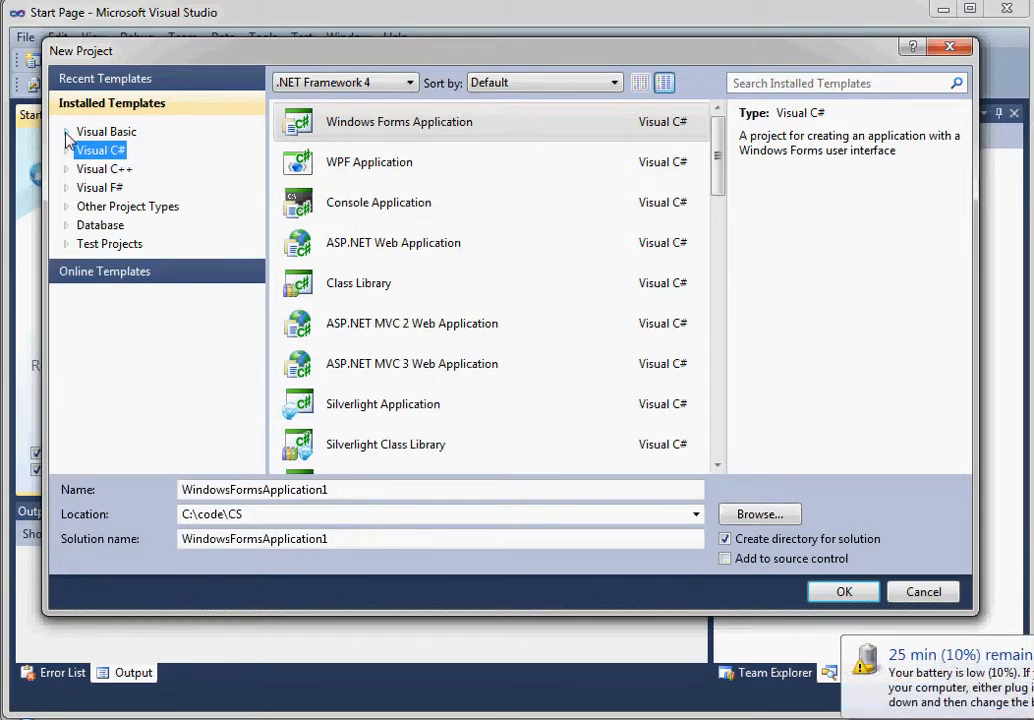
# - Choose the Visual Basic templates so Windows Forms Application is selected
pyautogui.click(66, 132)
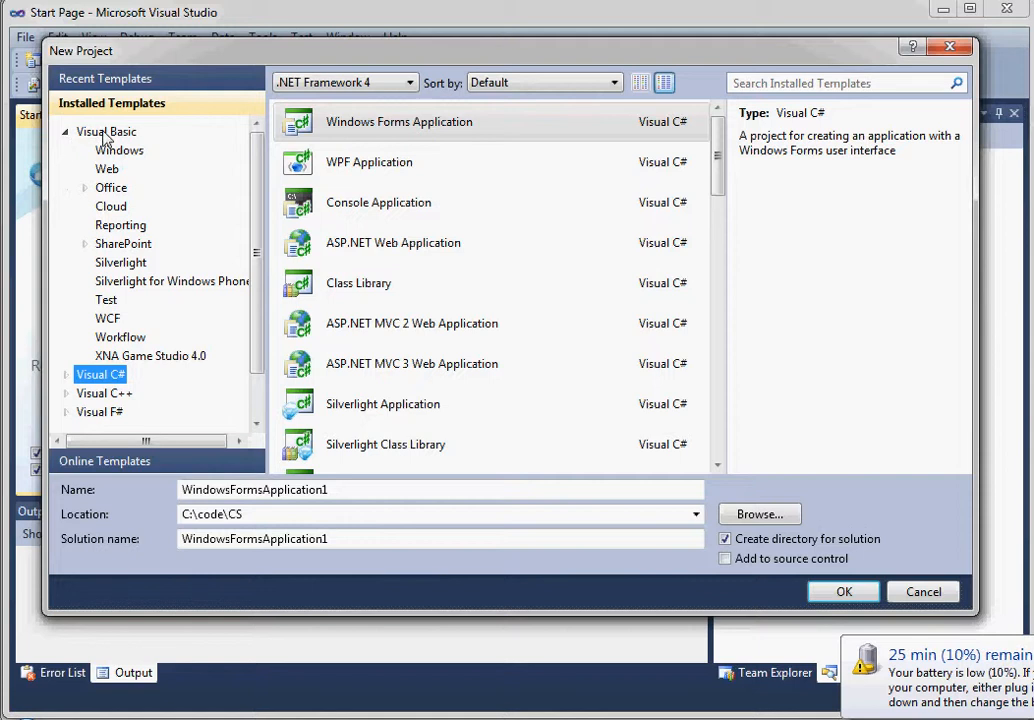
pyautogui.click(106, 132)
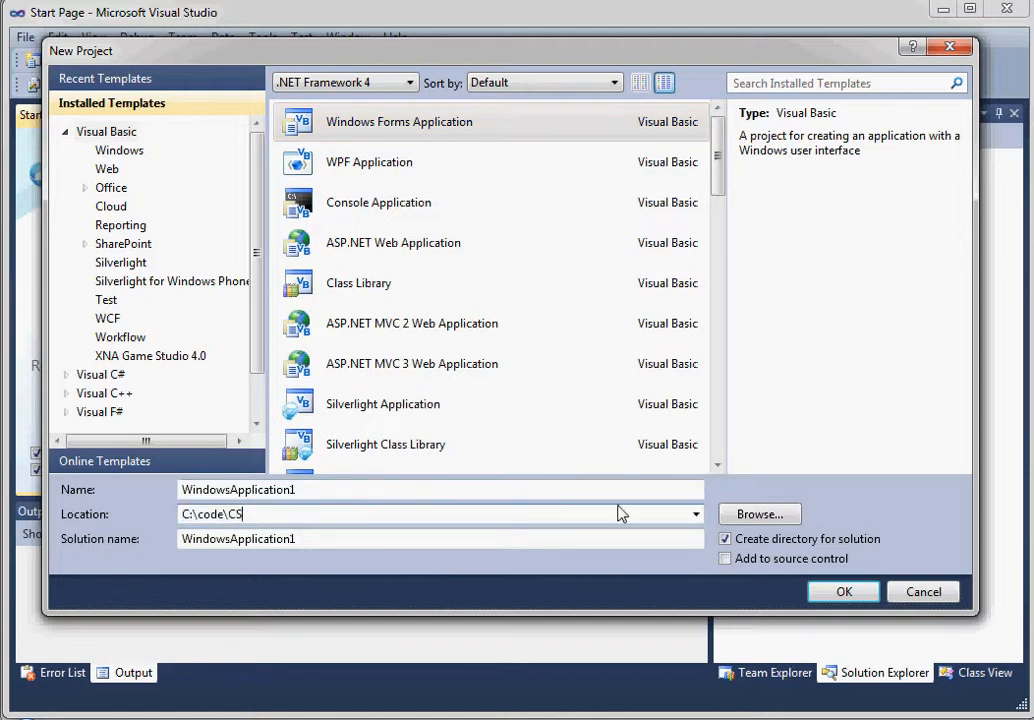
# - Browse to C:\code\VB and use it as the project location
pyautogui.click(758, 514)
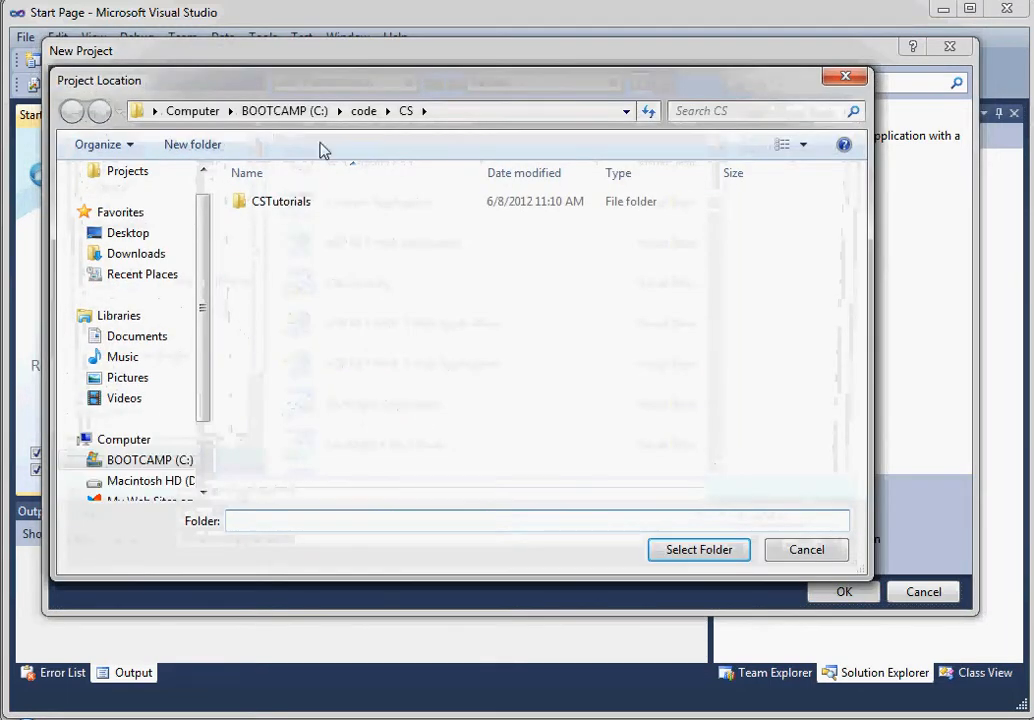
pyautogui.click(72, 112)
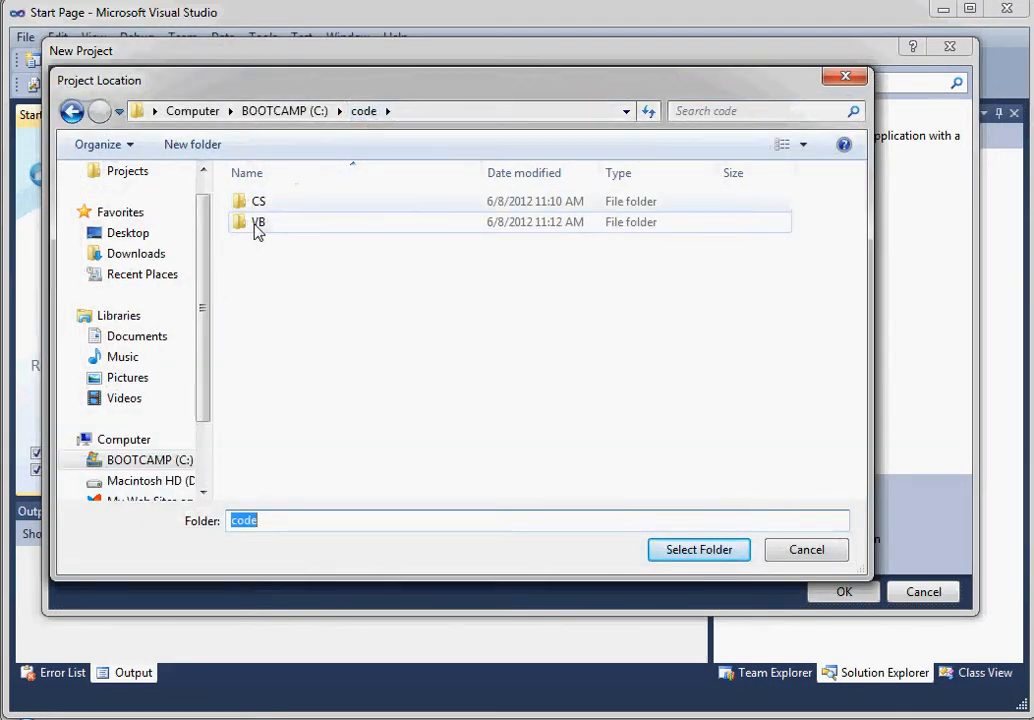
pyautogui.doubleClick(260, 222)
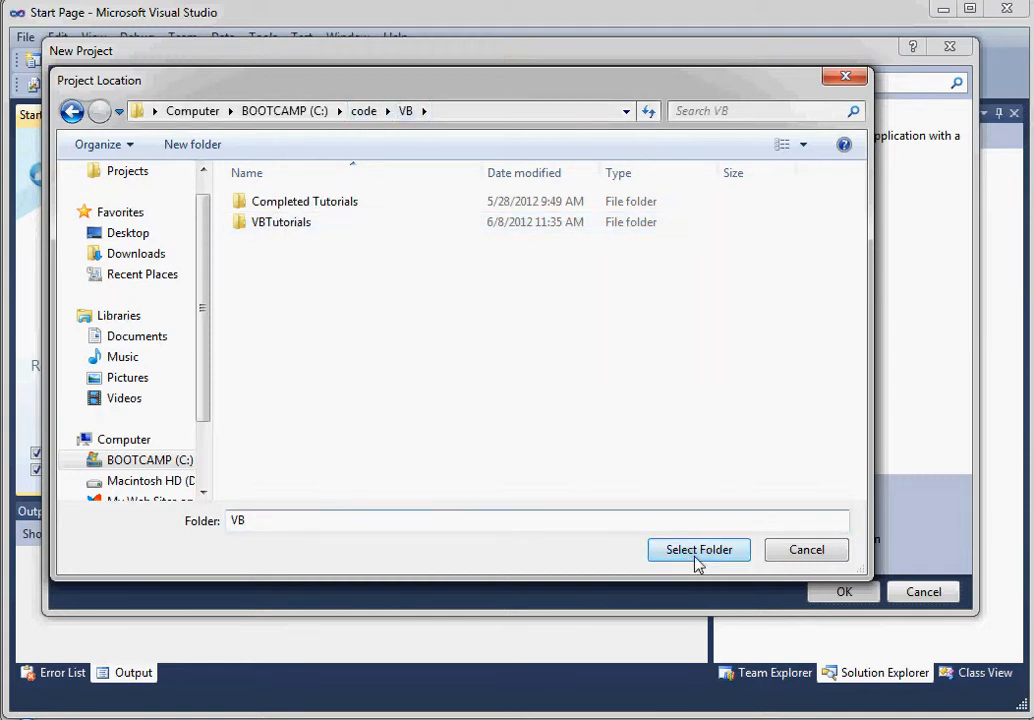
pyautogui.click(698, 550)
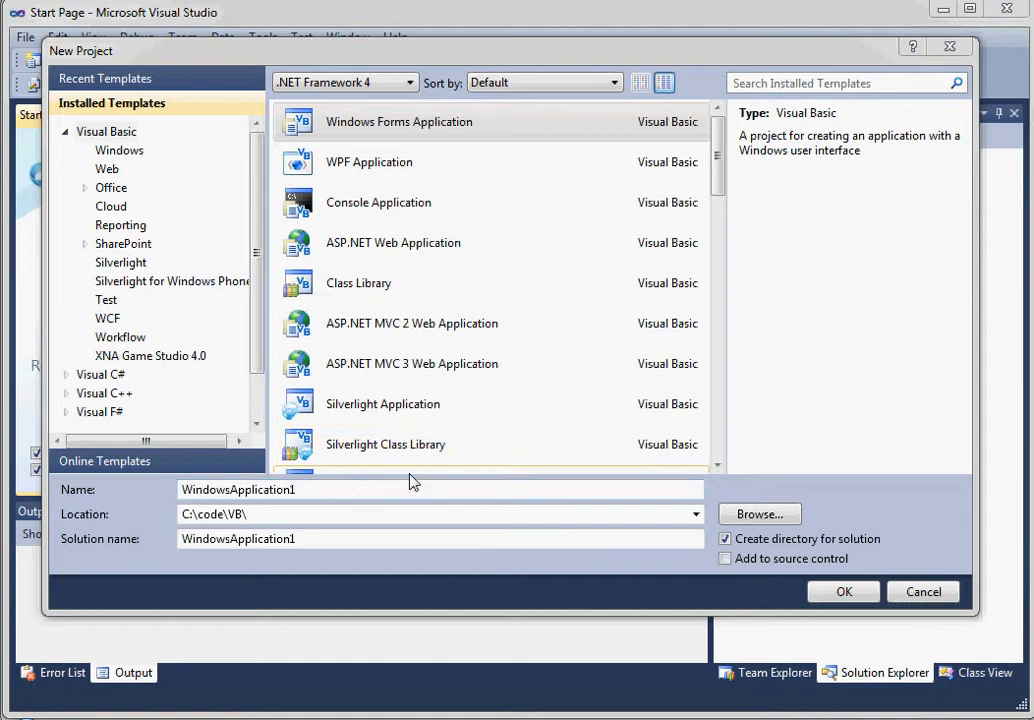
# - Enter project name VBTutorial01 and solution name VBTutorials, then confirm the settings
pyautogui.click(384, 444)
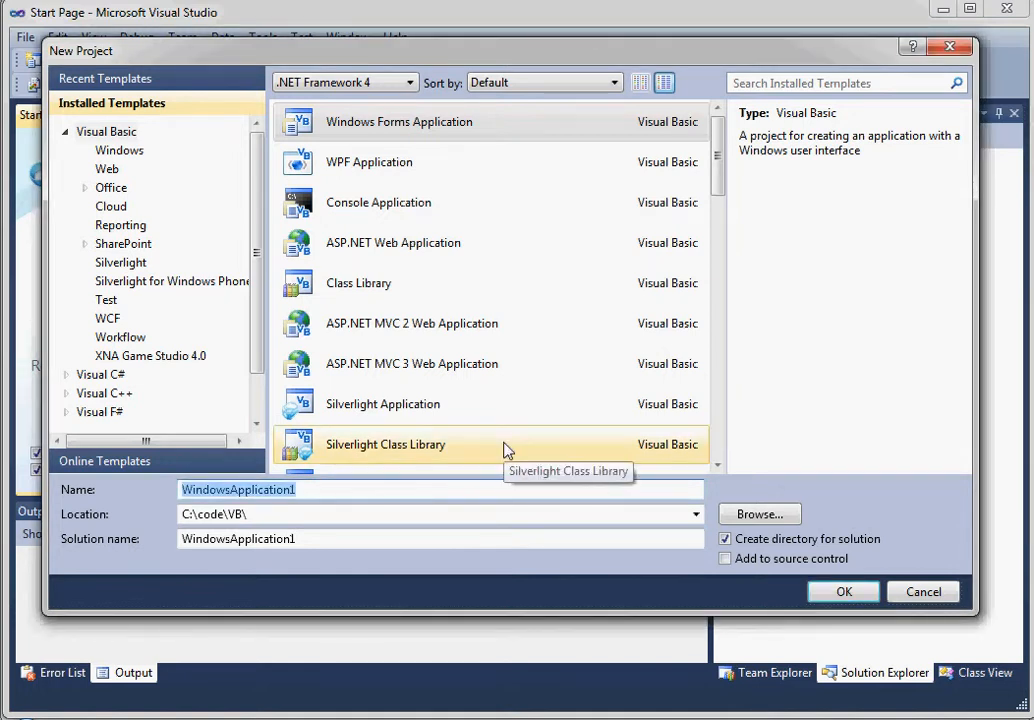
pyautogui.write('VBTutorial01')
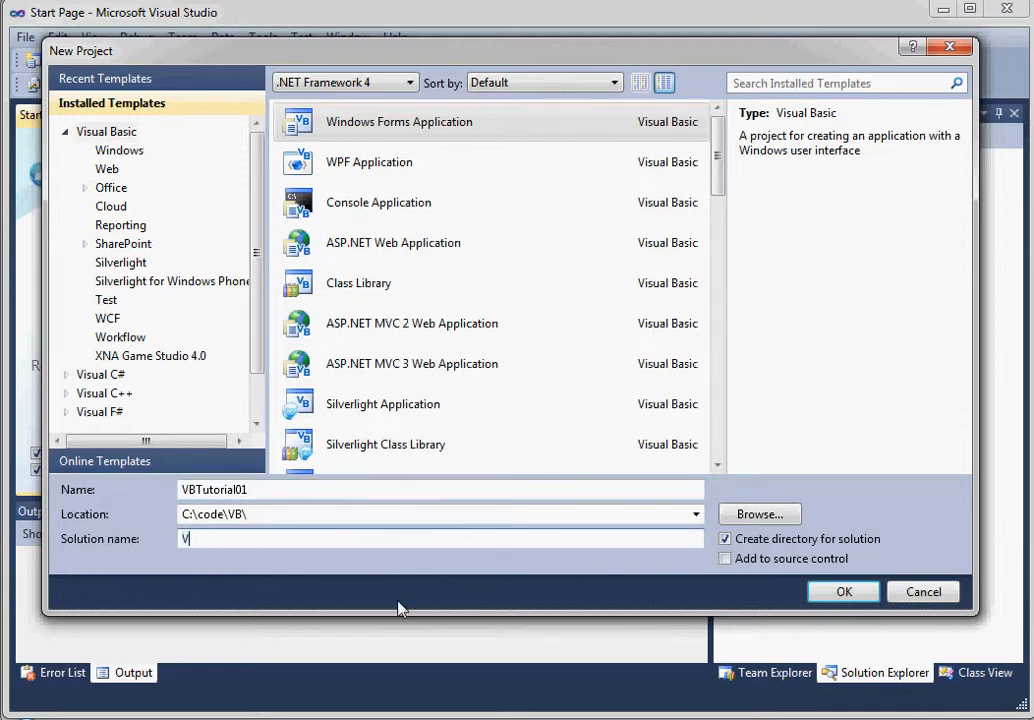
pyautogui.write('BTutorials')
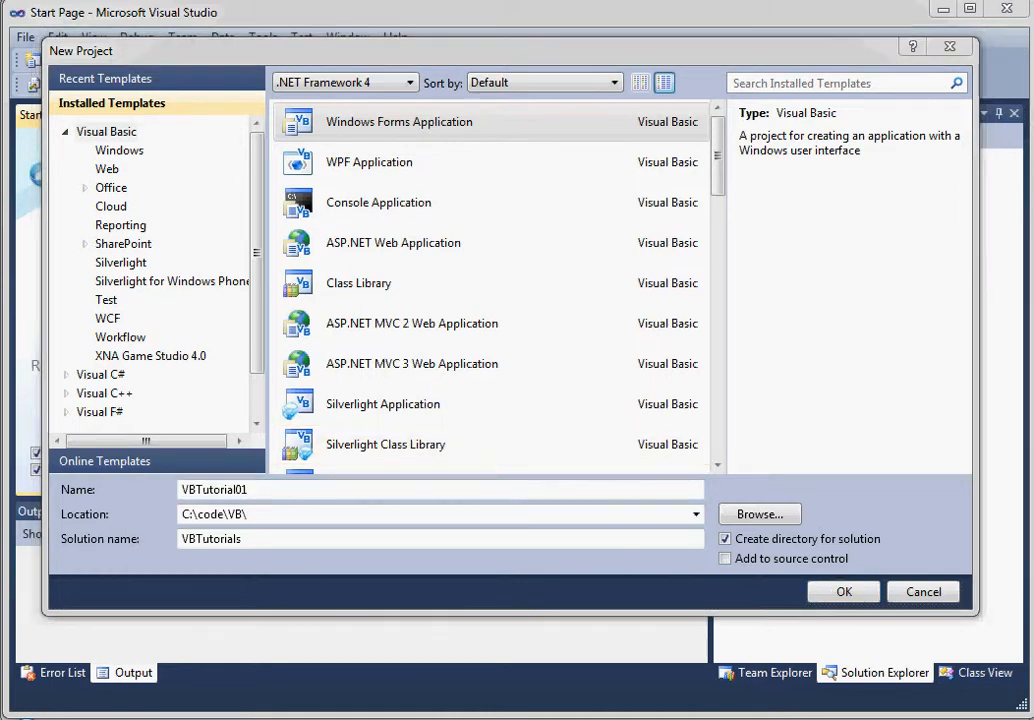
pyautogui.click(412, 364)
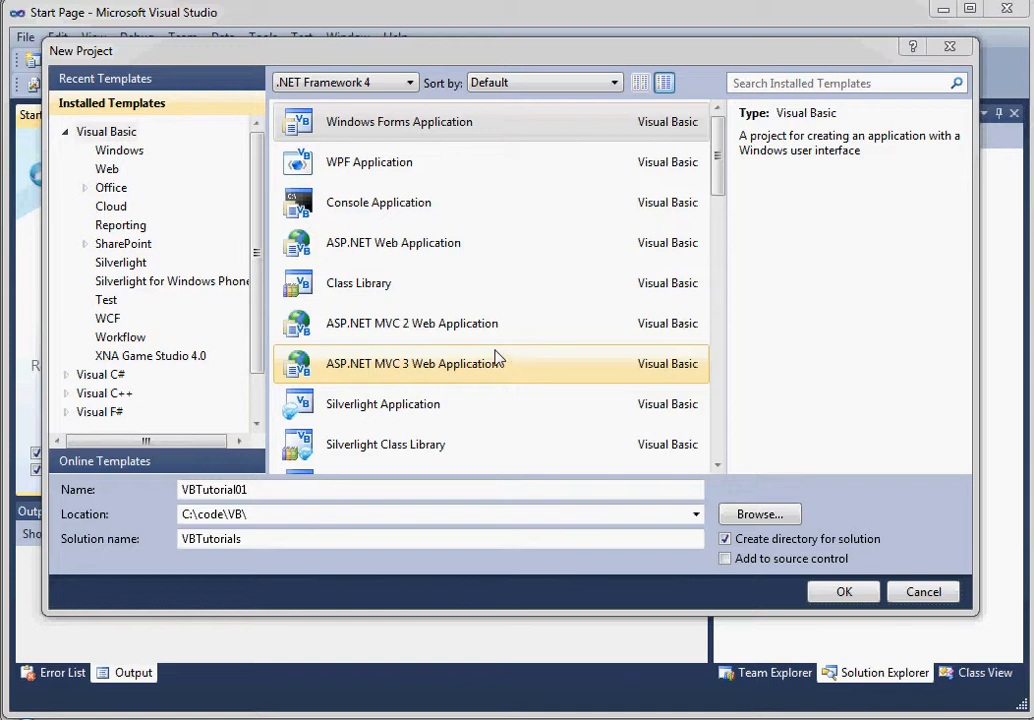
pyautogui.moveTo(404, 122)
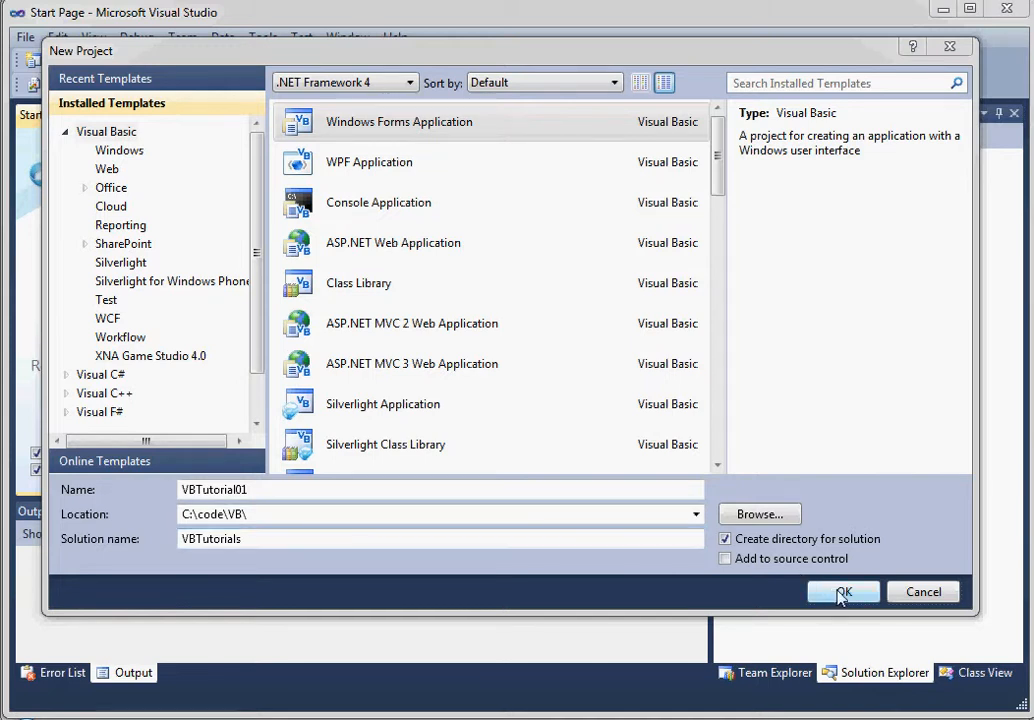
pyautogui.click(844, 592)
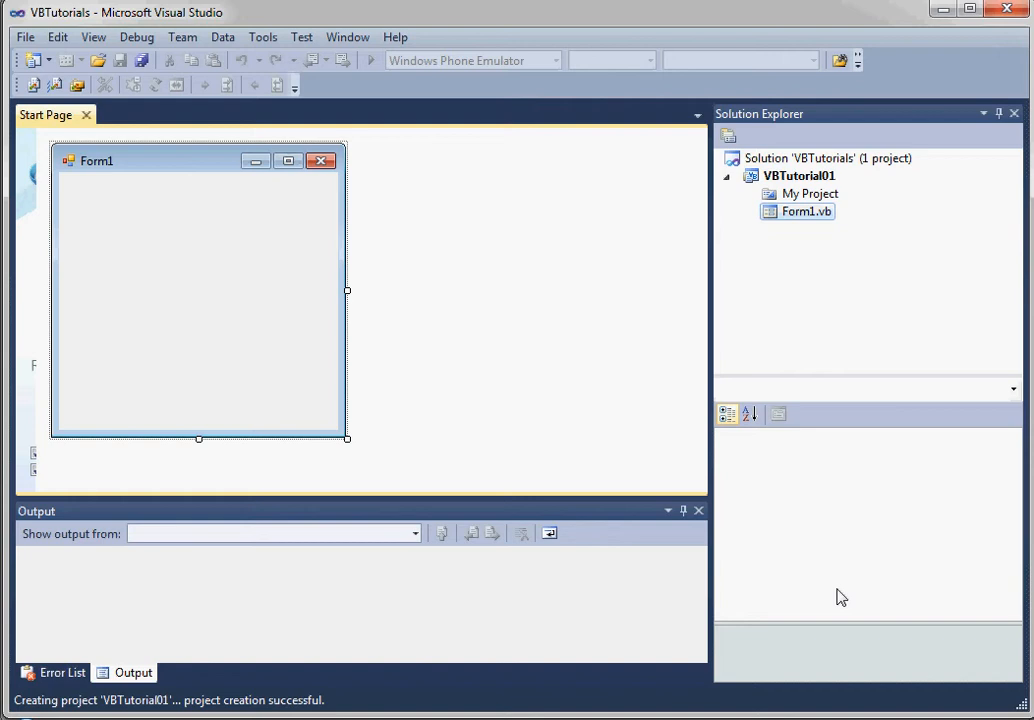
# - Select Form1 in the newly created VBTutorial01 project
pyautogui.click(804, 212)
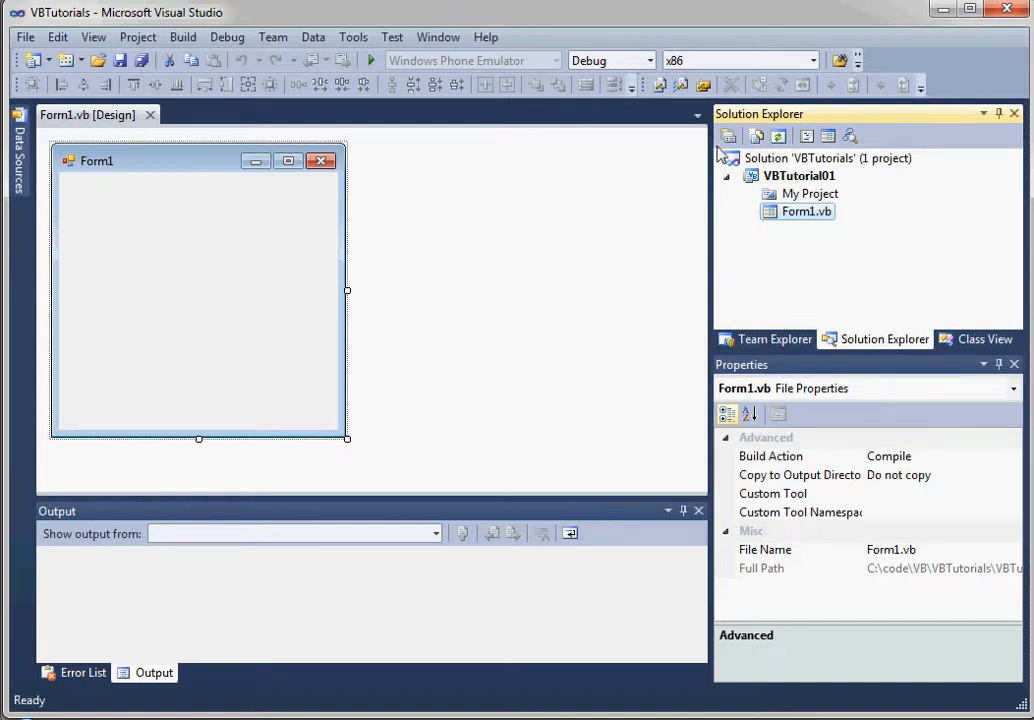
pyautogui.moveTo(180, 376)
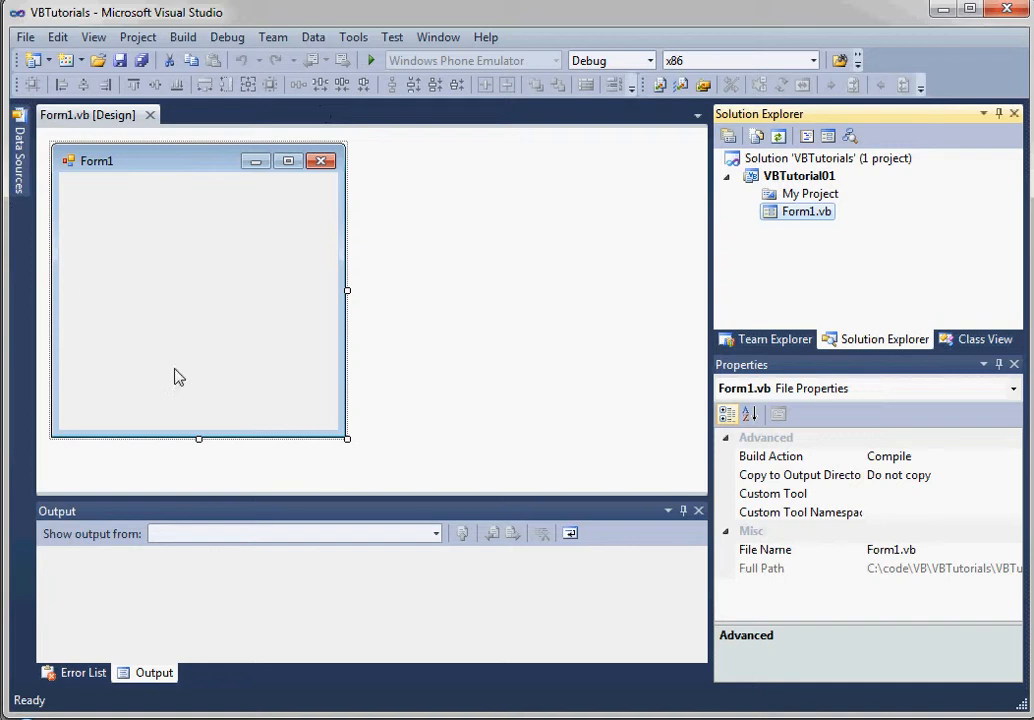
pyautogui.moveTo(388, 390)
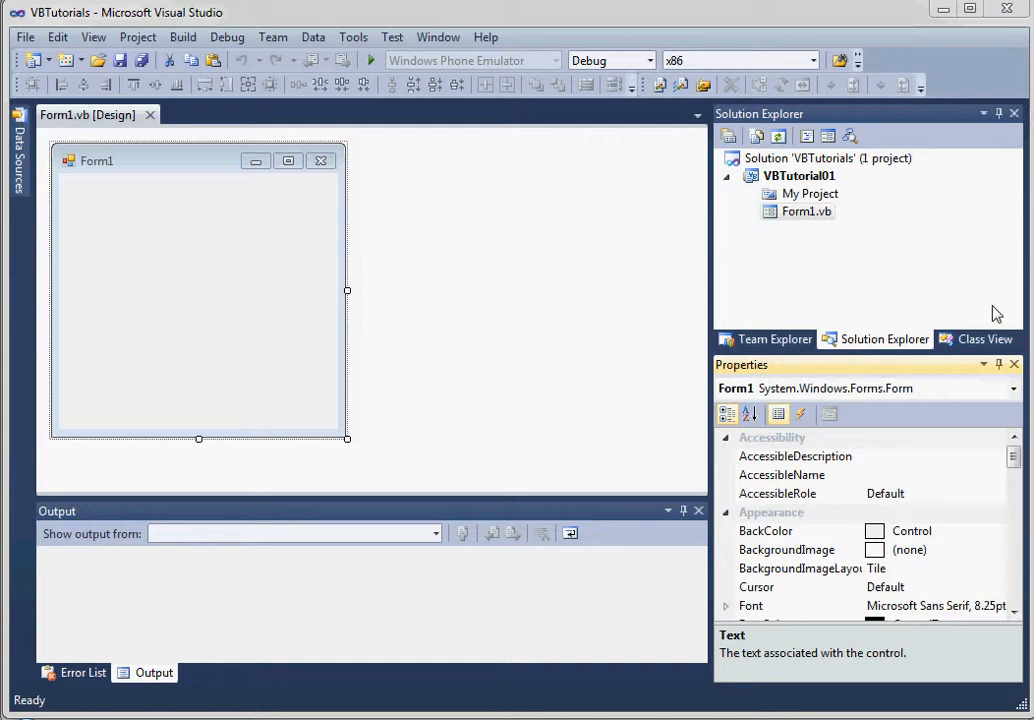
pyautogui.moveTo(588, 140)
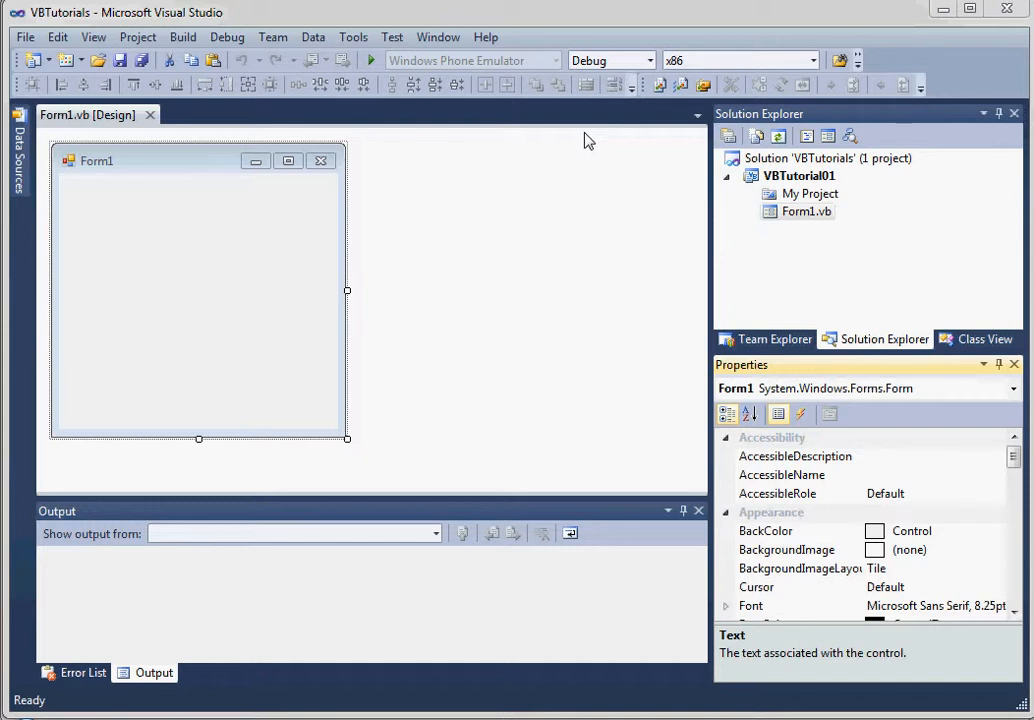
# - View Form1.vb's code behind, return to the designer and check the file's context actions
pyautogui.rightClick(806, 212)
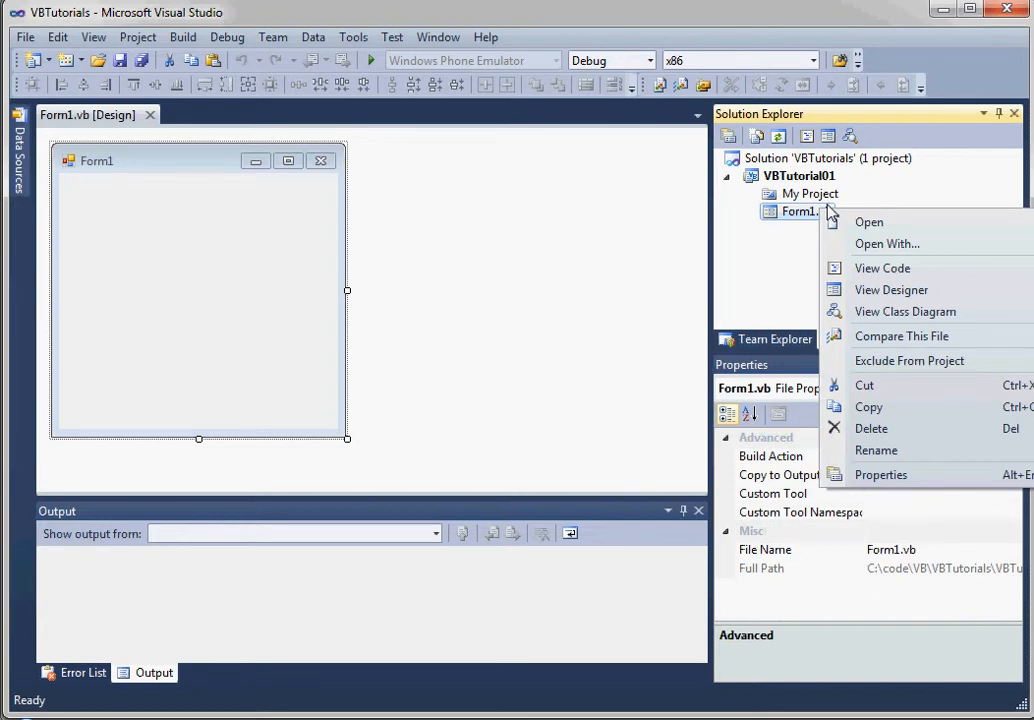
pyautogui.moveTo(802, 220)
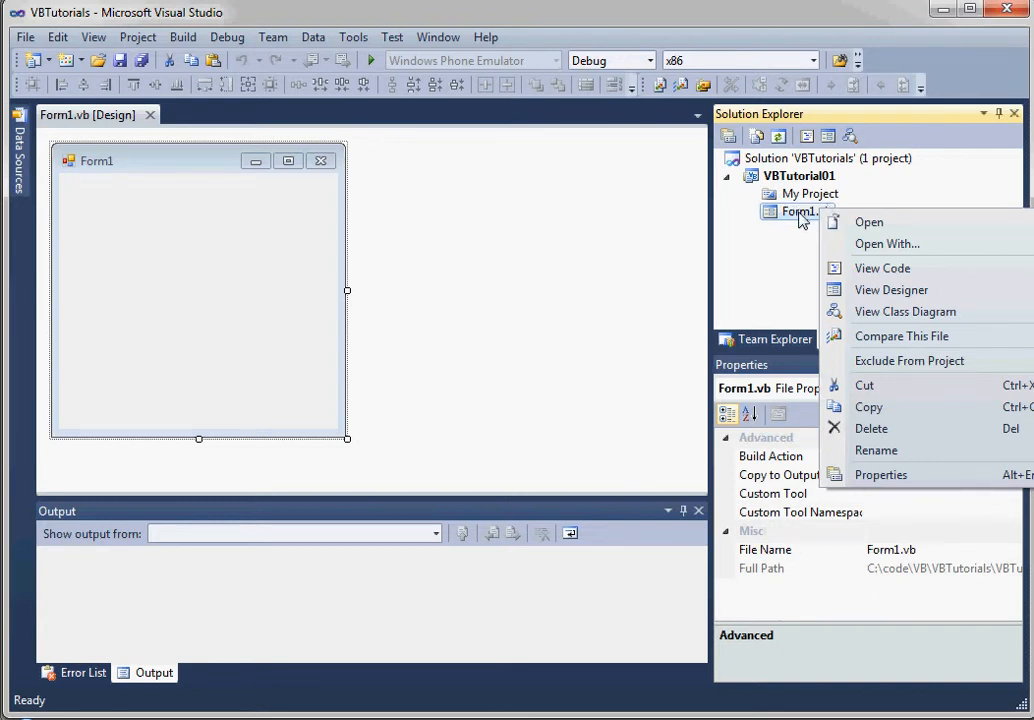
pyautogui.moveTo(936, 428)
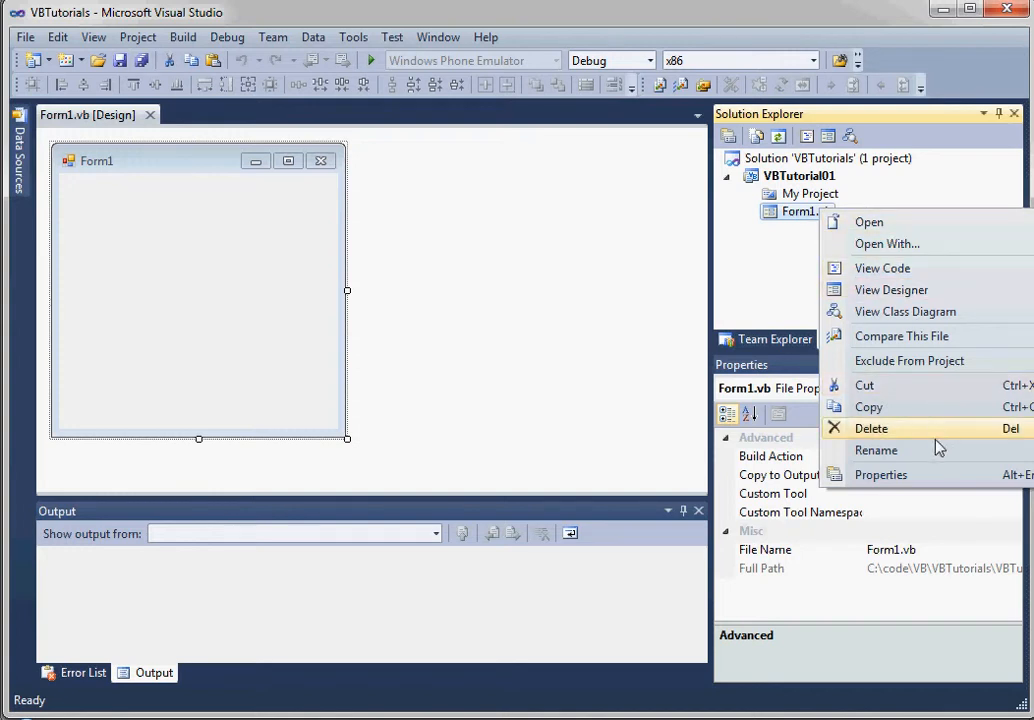
pyautogui.moveTo(916, 268)
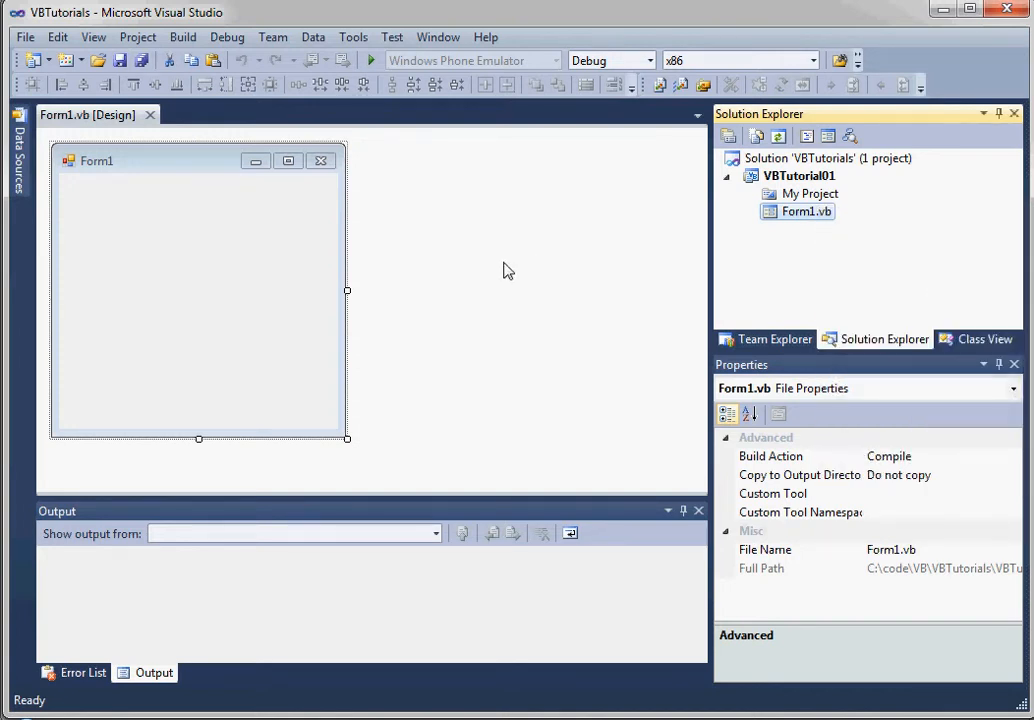
pyautogui.doubleClick(804, 212)
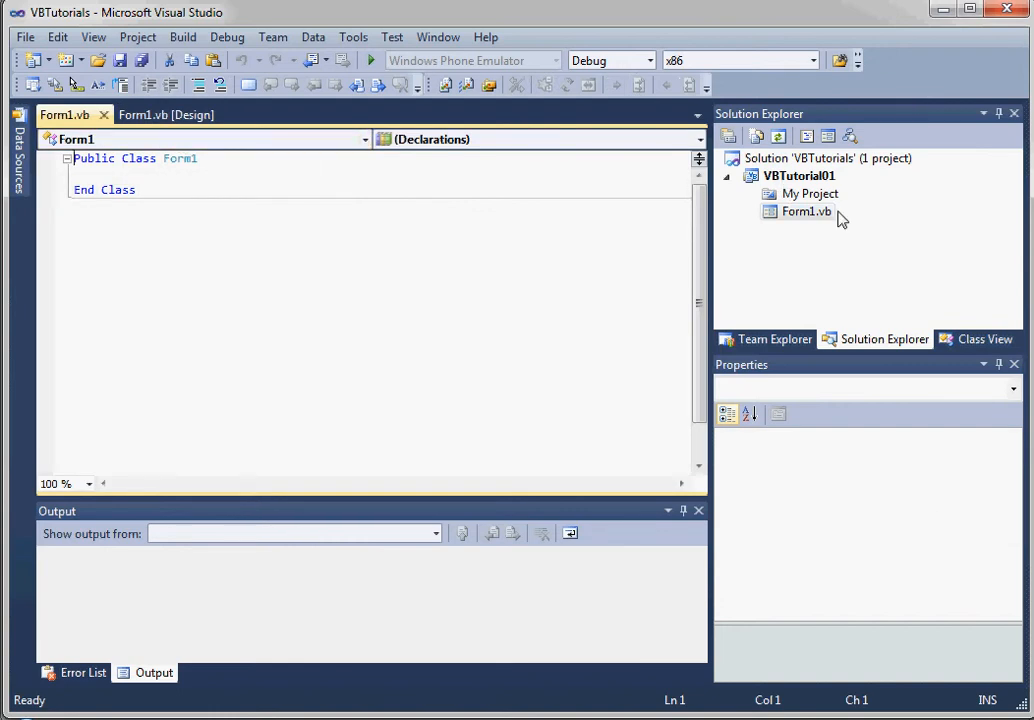
pyautogui.click(806, 212)
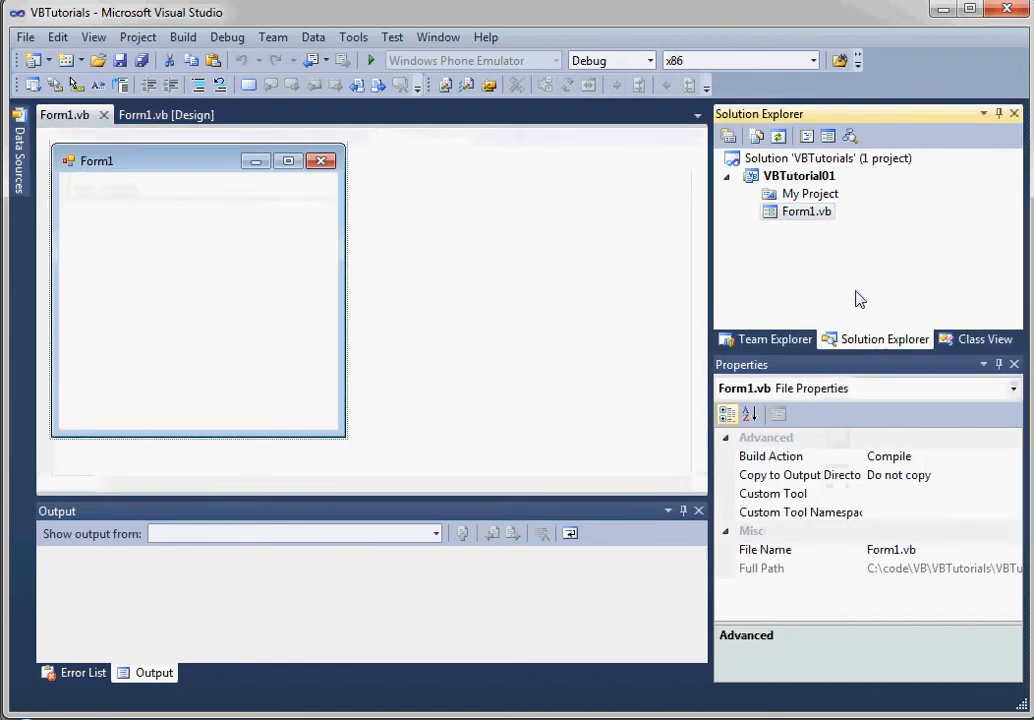
pyautogui.rightClick(804, 212)
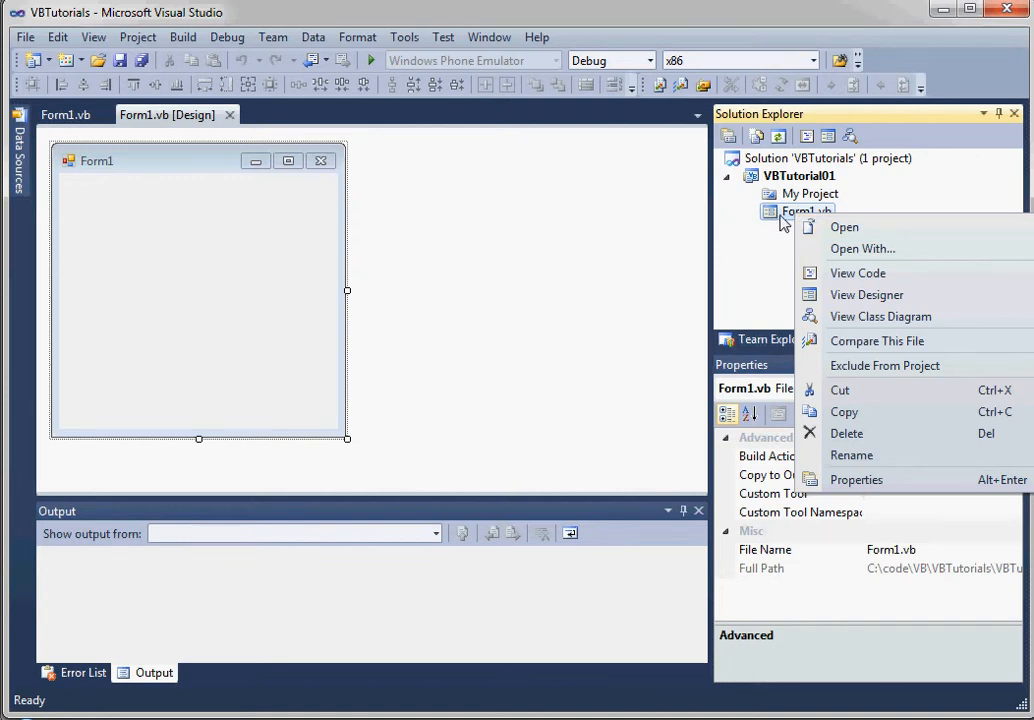
pyautogui.moveTo(892, 148)
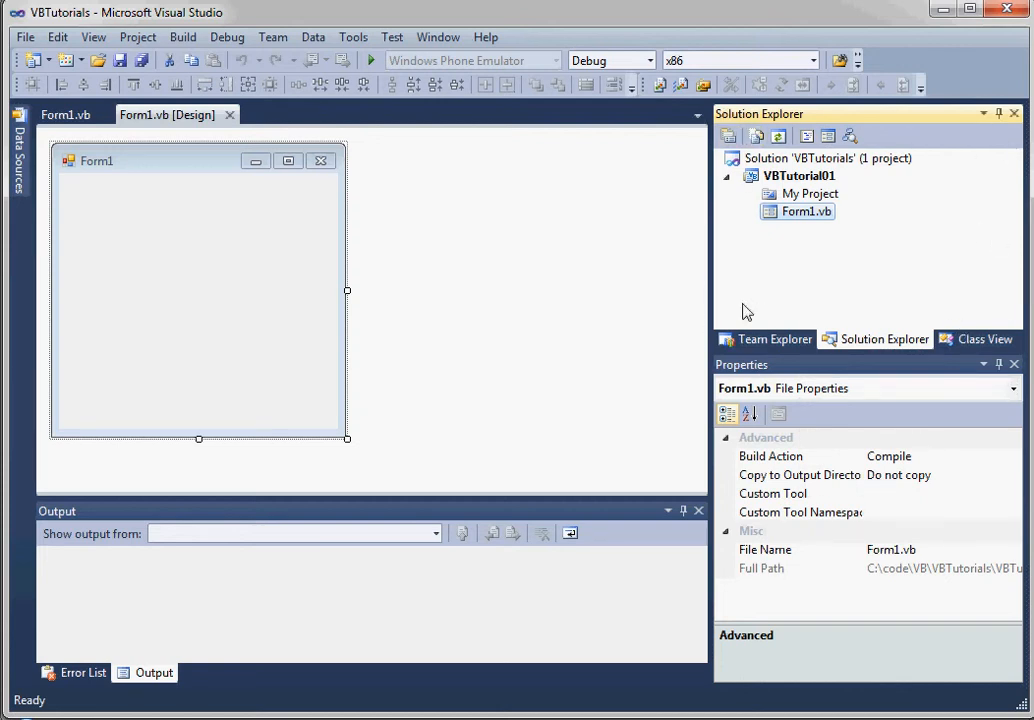
# - Inspect the solution's and VBTutorial01 project's properties, ending on Form1's own properties
pyautogui.click(826, 158)
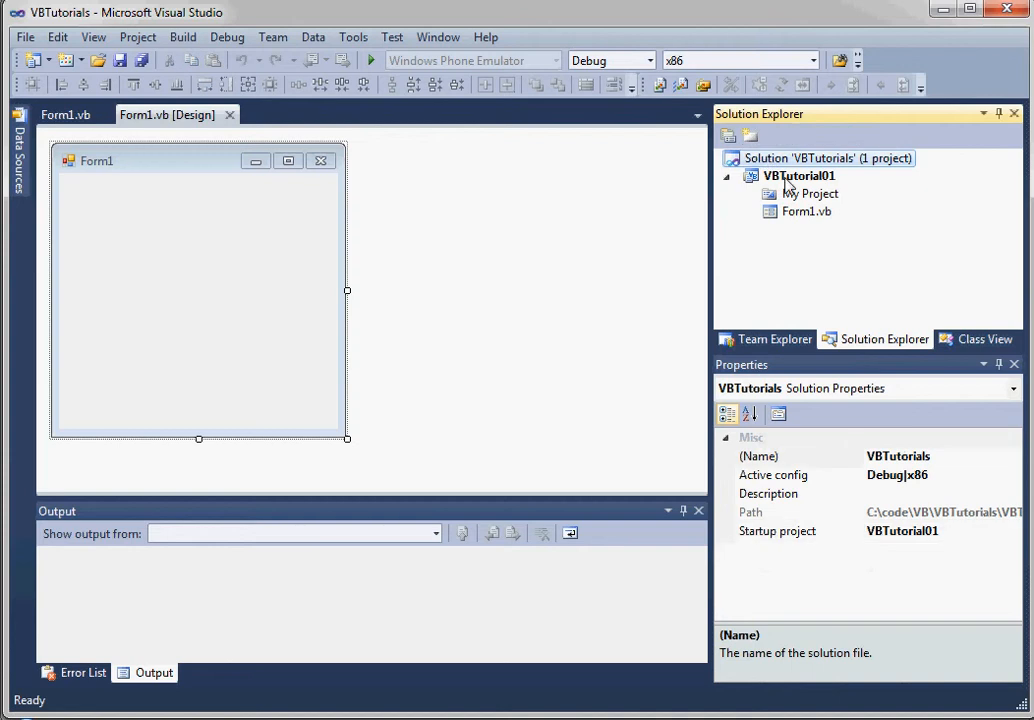
pyautogui.click(800, 176)
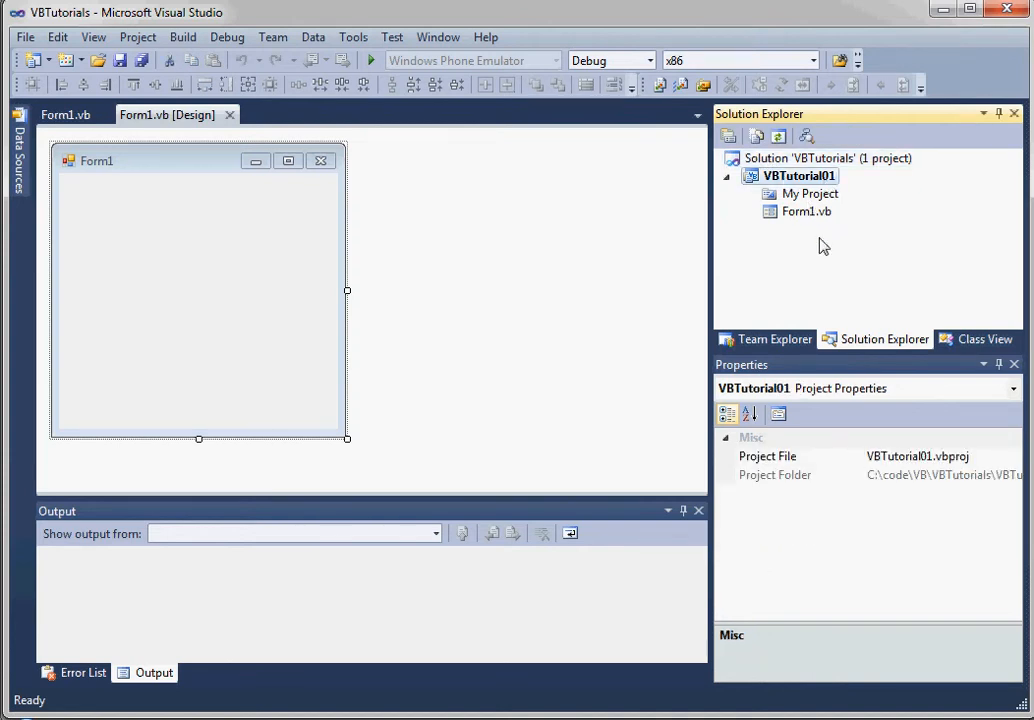
pyautogui.moveTo(836, 246)
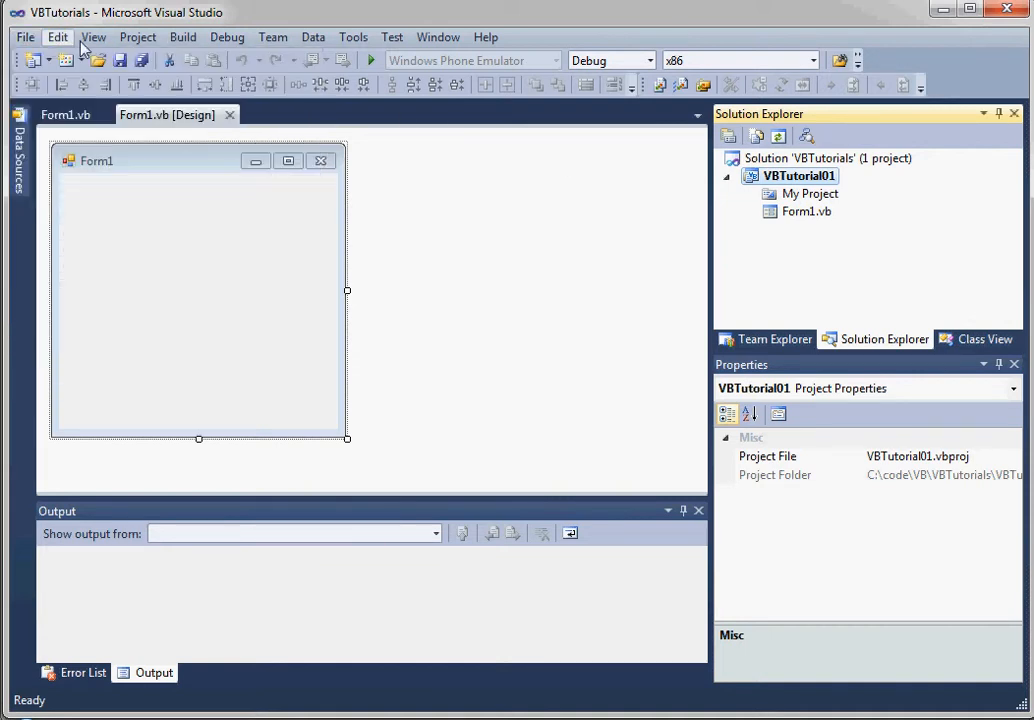
pyautogui.click(228, 36)
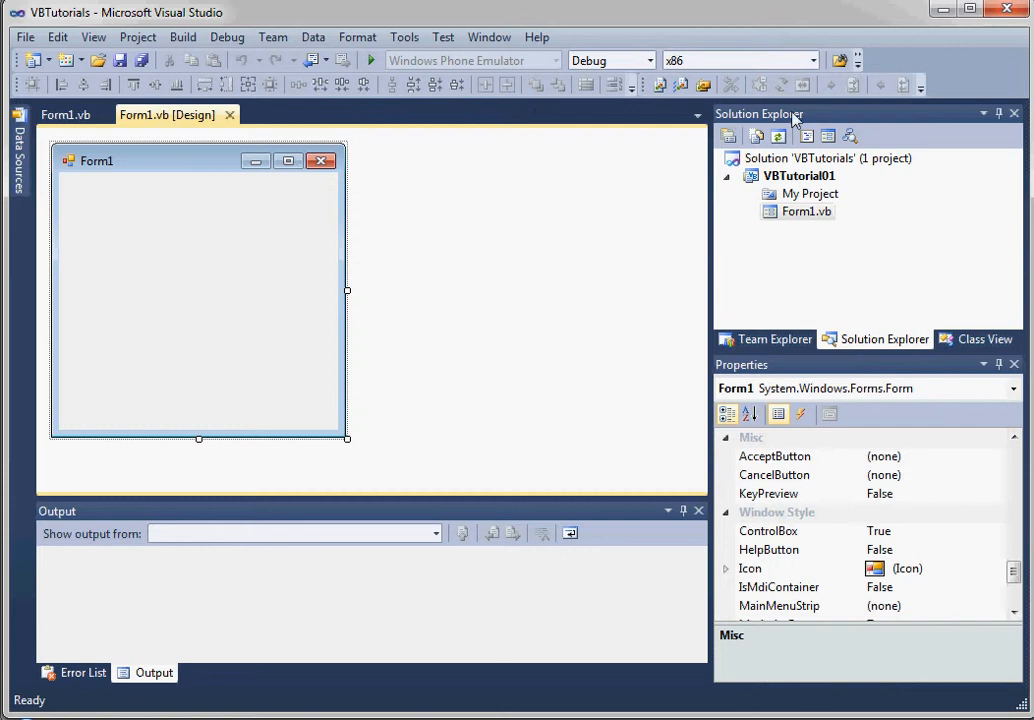
pyautogui.click(844, 60)
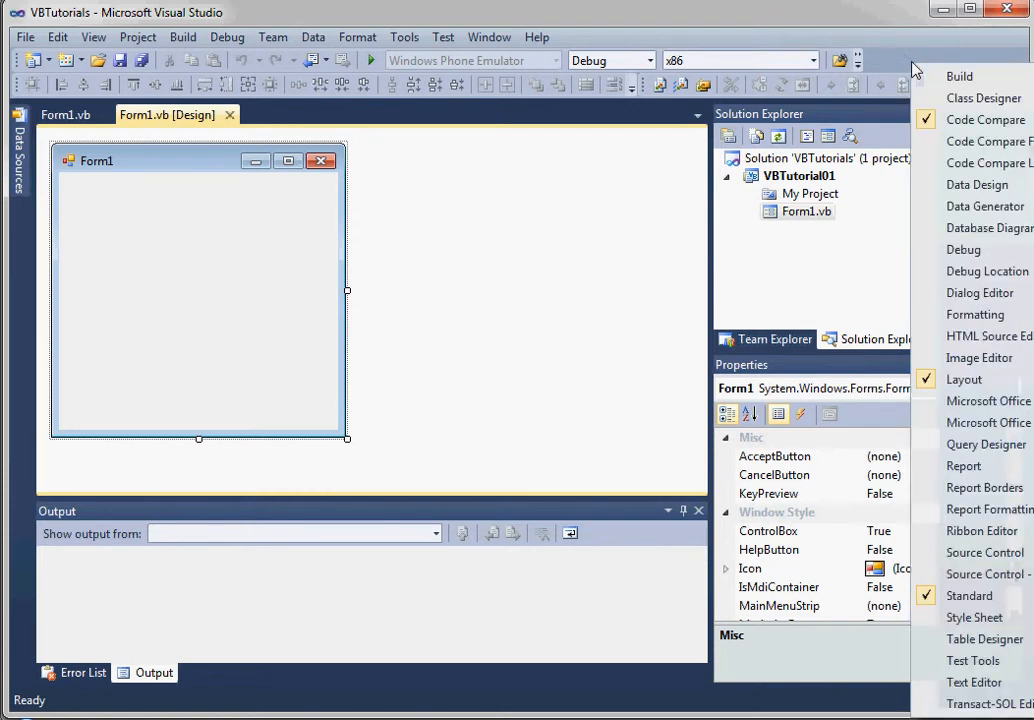
pyautogui.moveTo(984, 98)
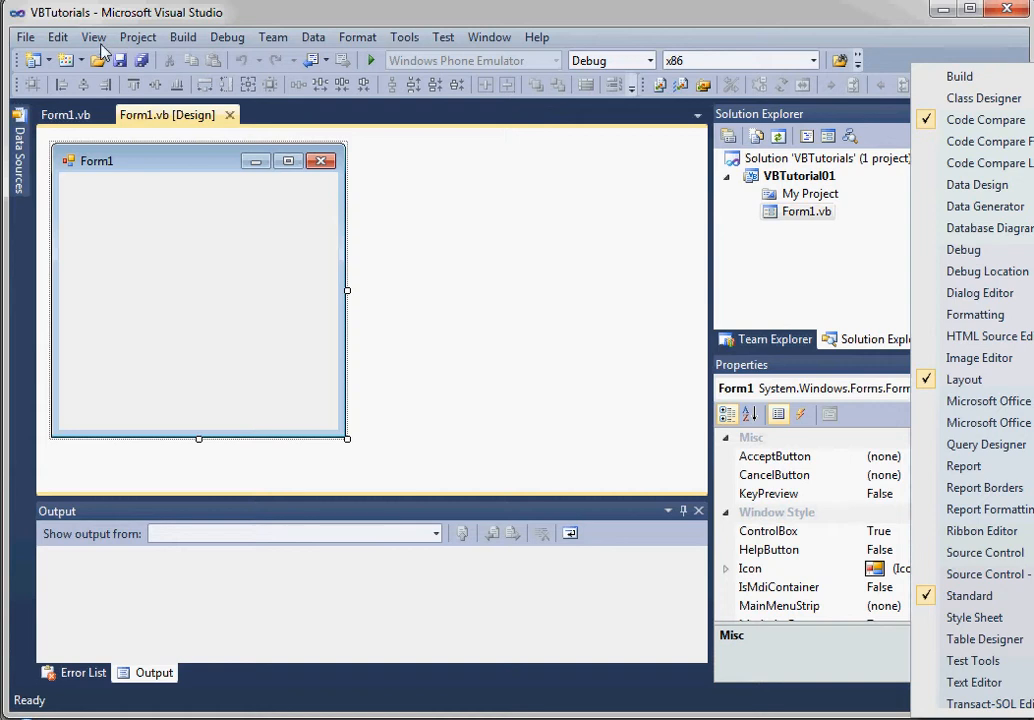
pyautogui.click(92, 36)
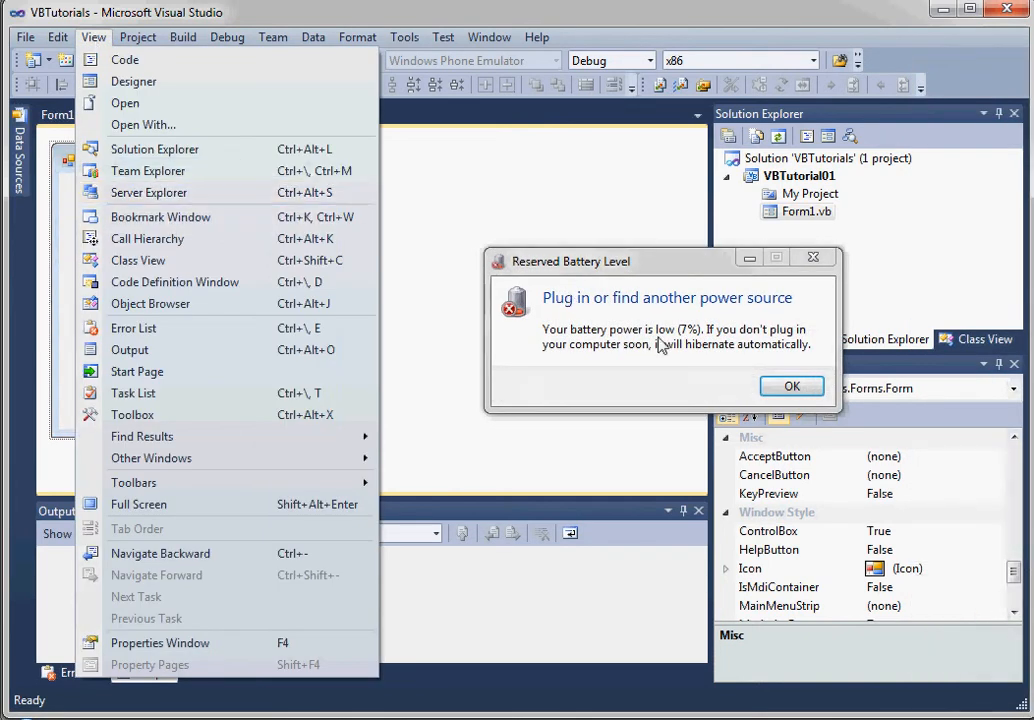
pyautogui.click(792, 386)
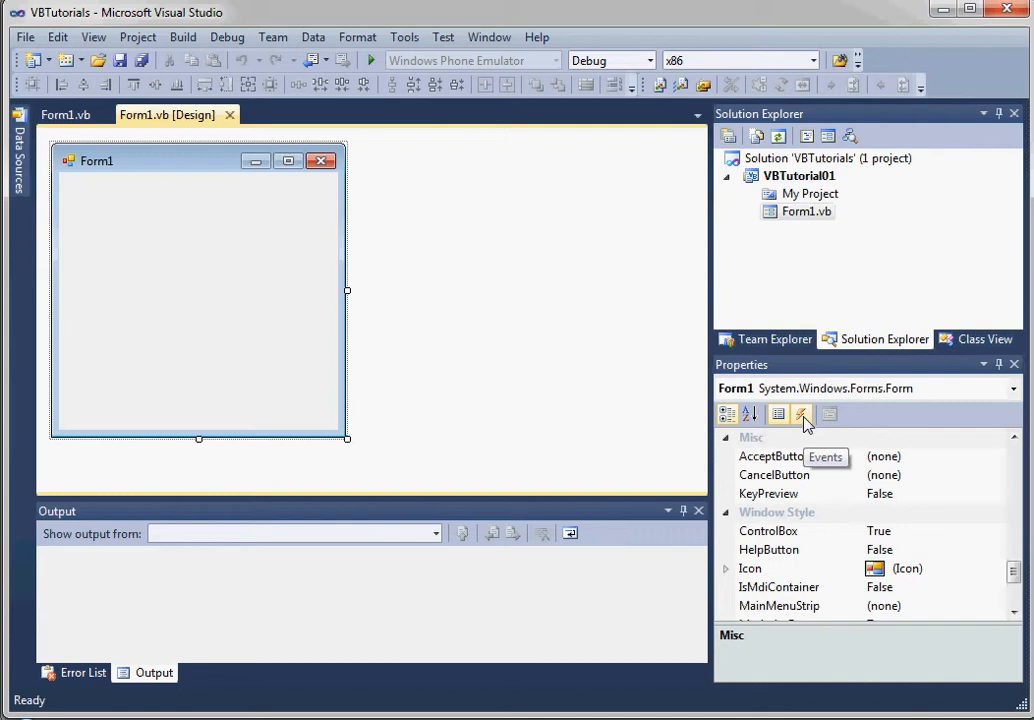
pyautogui.click(92, 36)
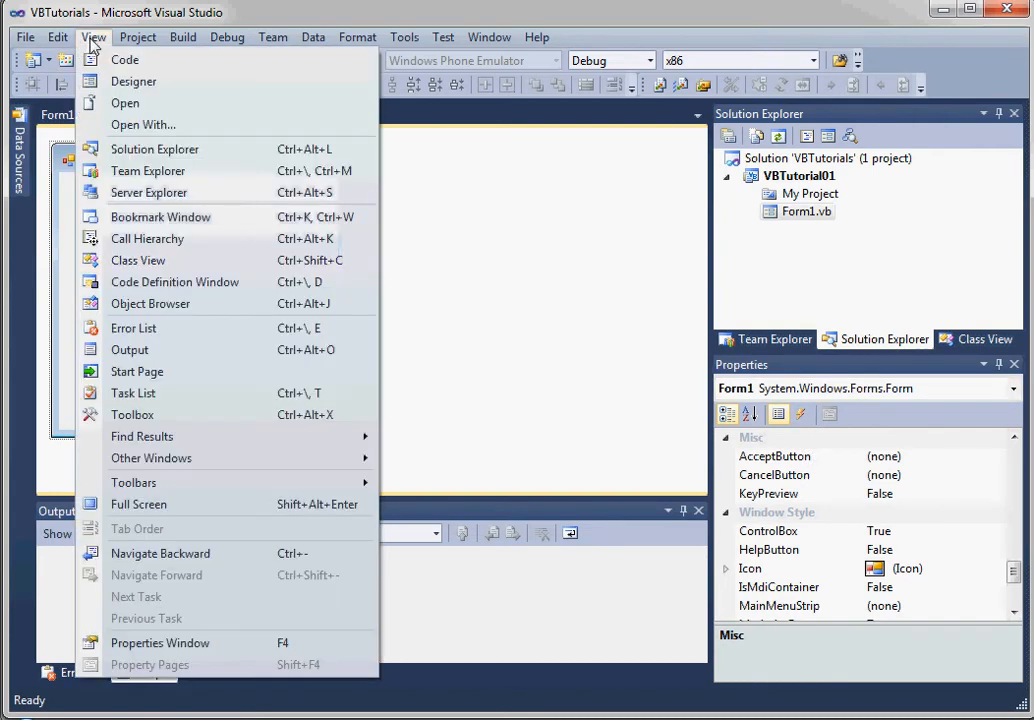
pyautogui.moveTo(134, 482)
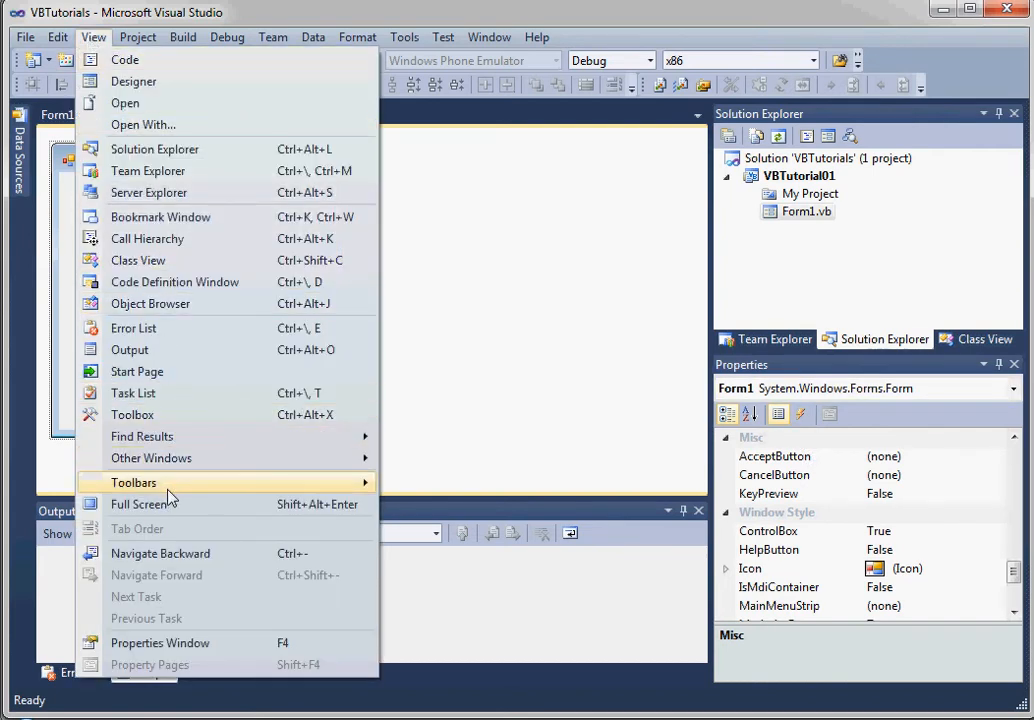
pyautogui.click(136, 482)
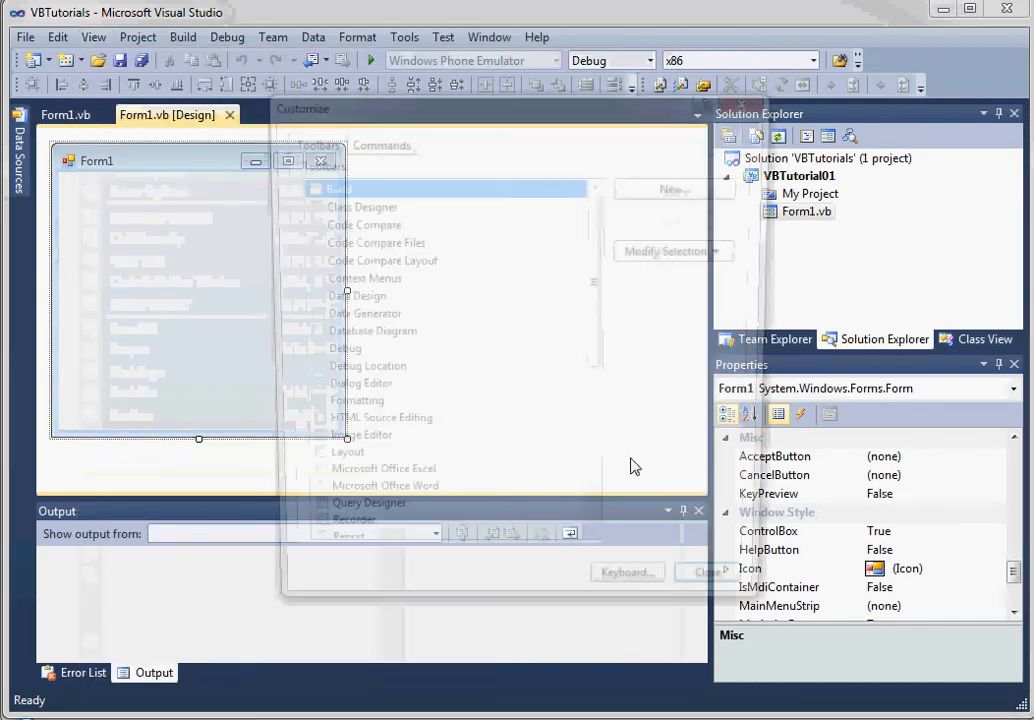
pyautogui.click(704, 572)
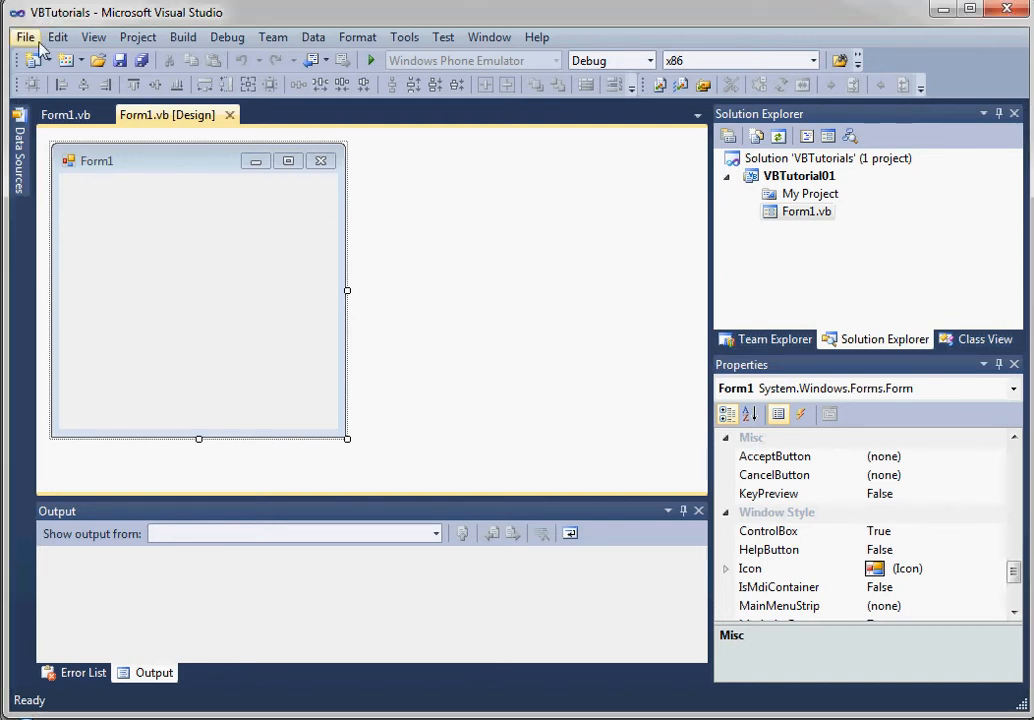
# - Save all files of the VBTutorial01 project via File > Save All
pyautogui.click(24, 36)
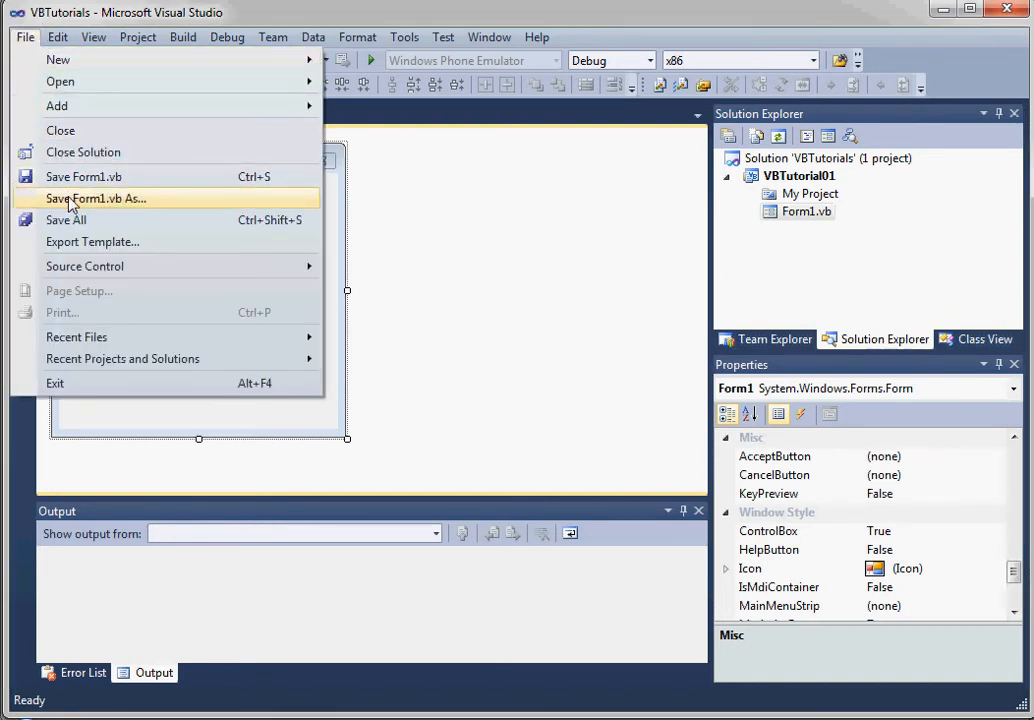
pyautogui.click(404, 36)
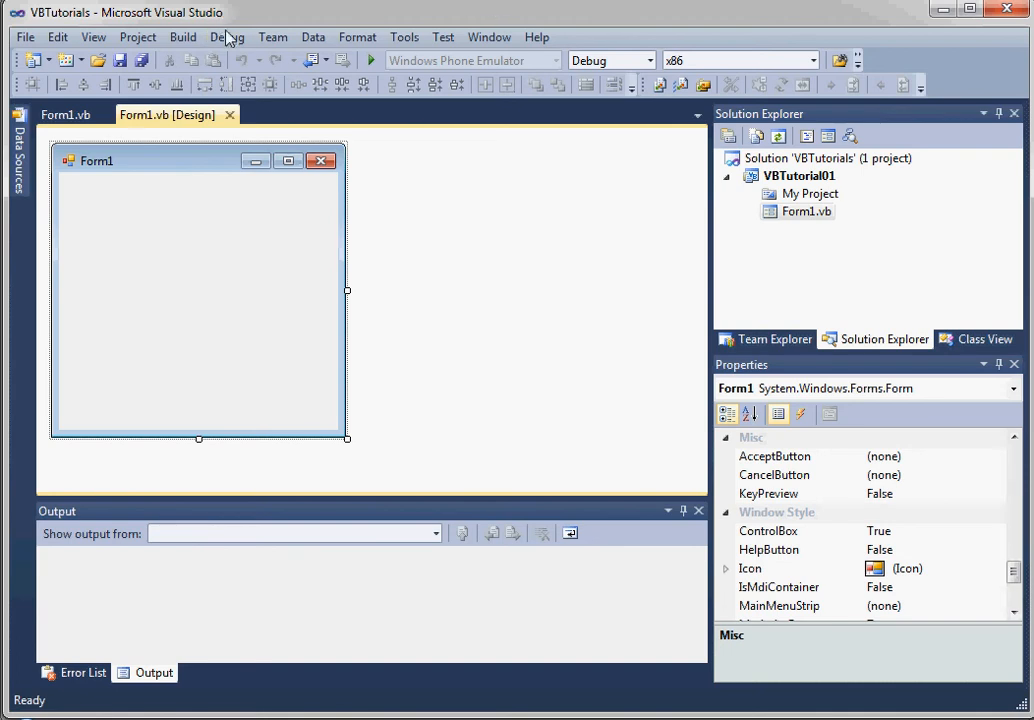
# - Start debugging to show the empty Form1 window, then Terminate All to stop it
pyautogui.click(228, 36)
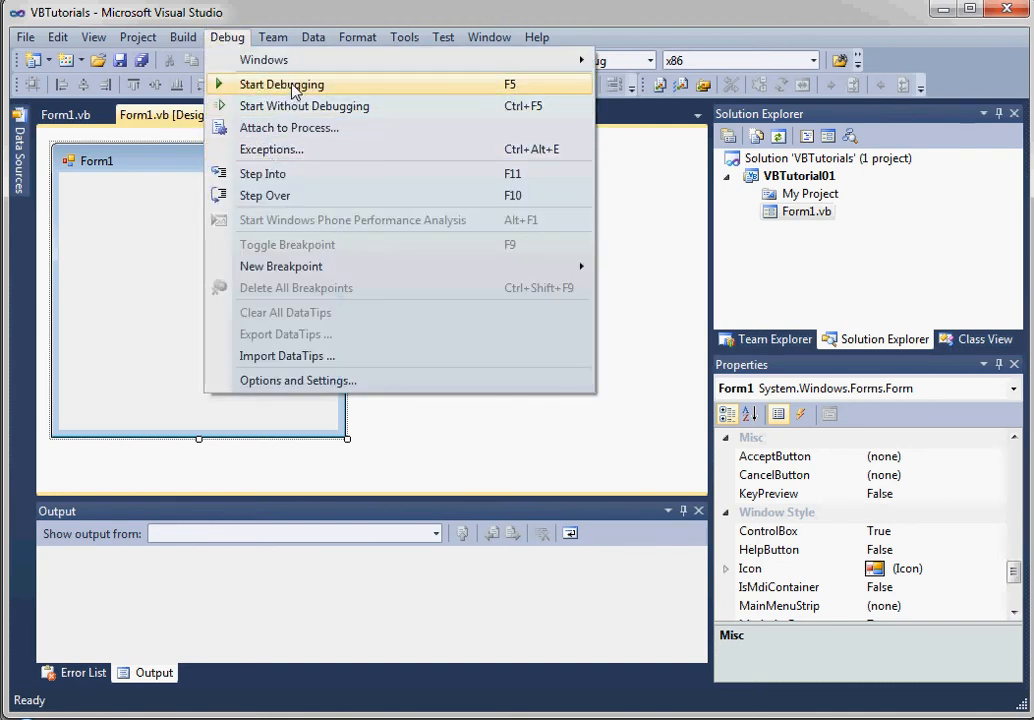
pyautogui.click(284, 84)
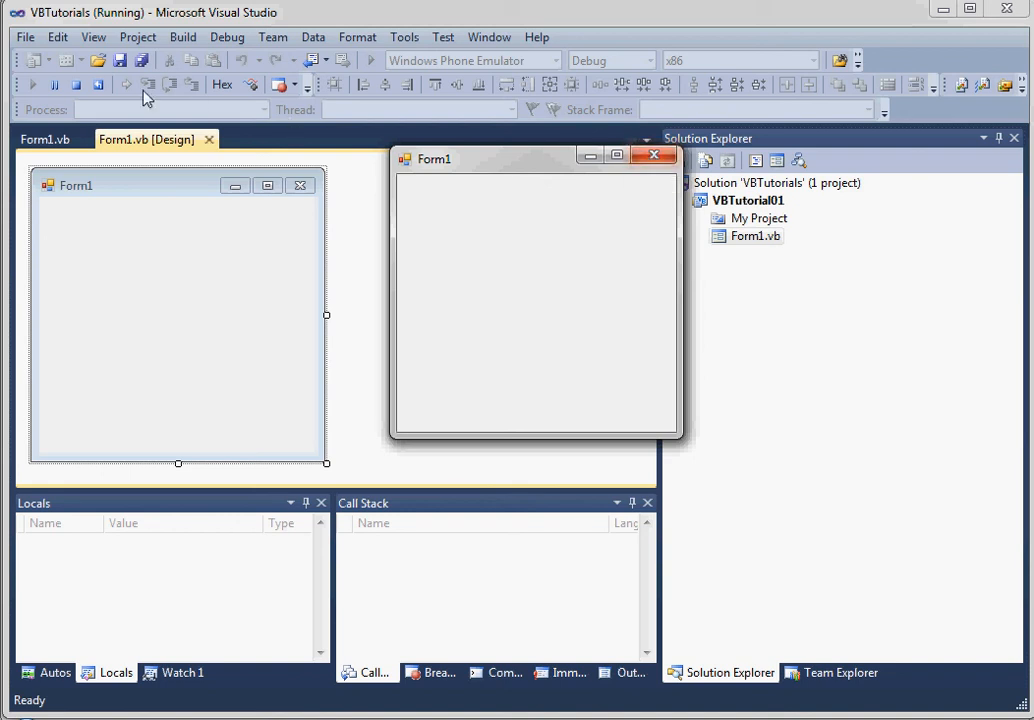
pyautogui.click(226, 36)
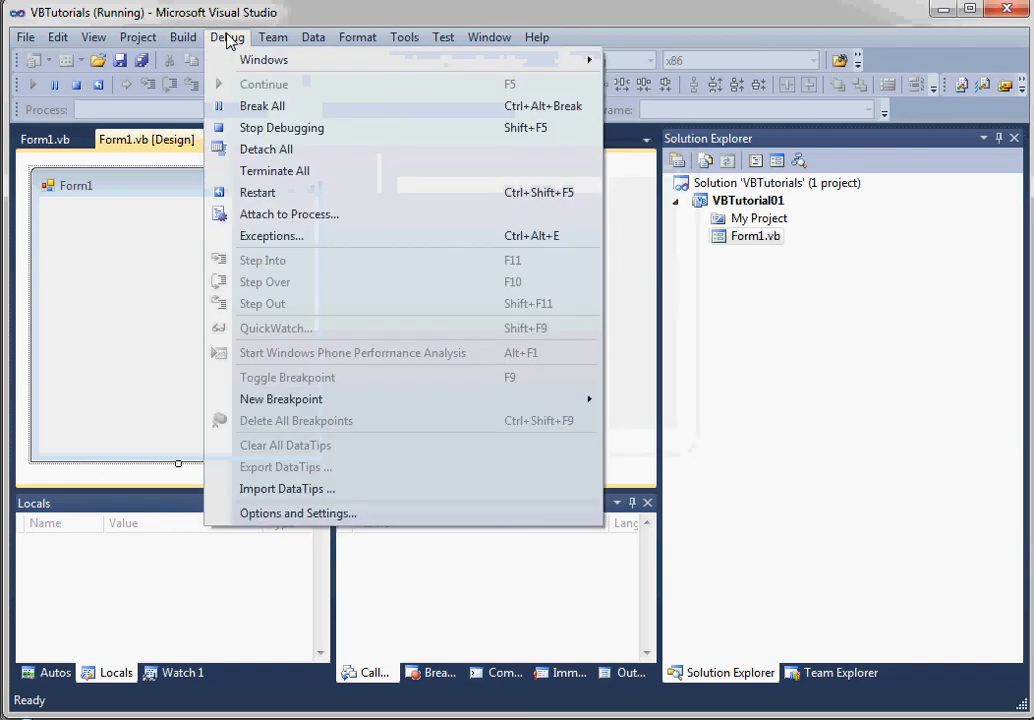
pyautogui.moveTo(280, 172)
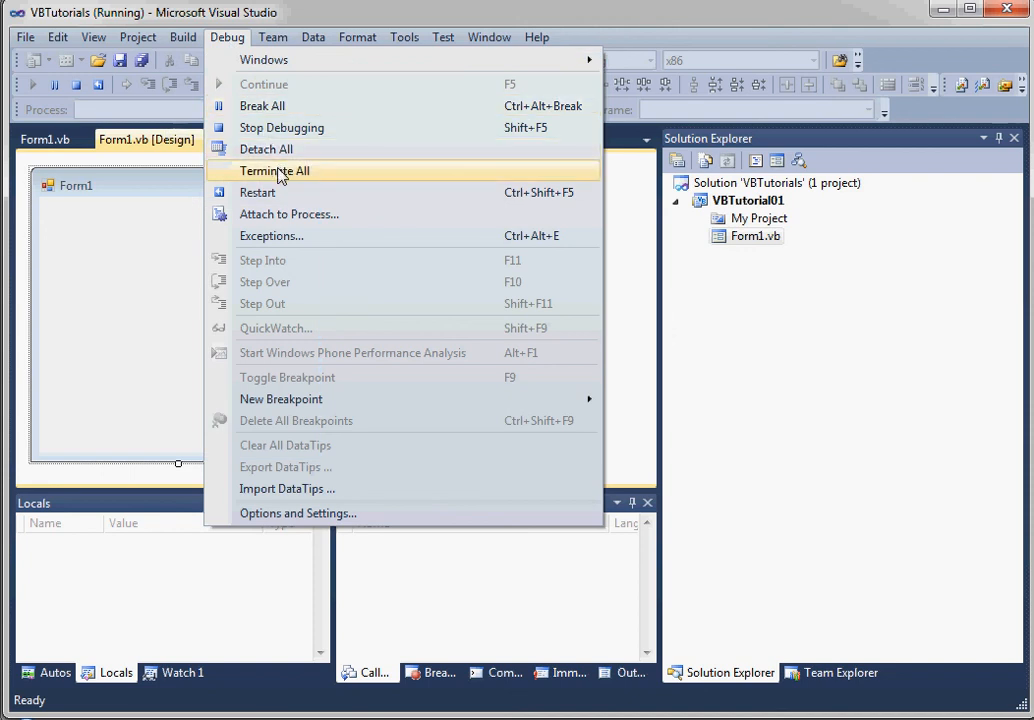
pyautogui.click(276, 172)
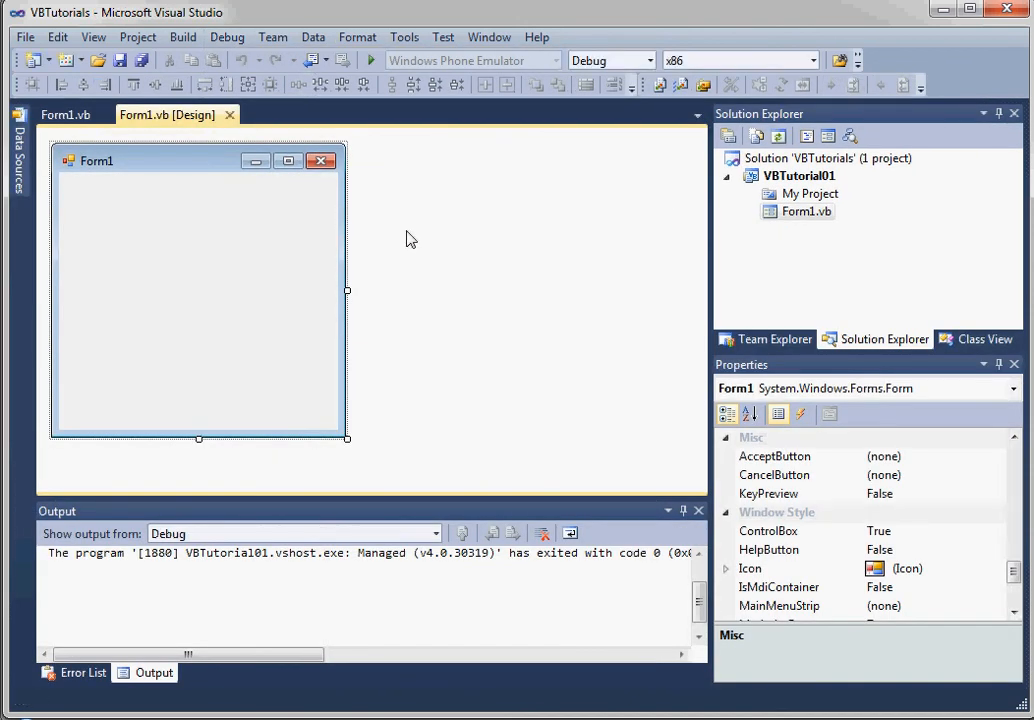